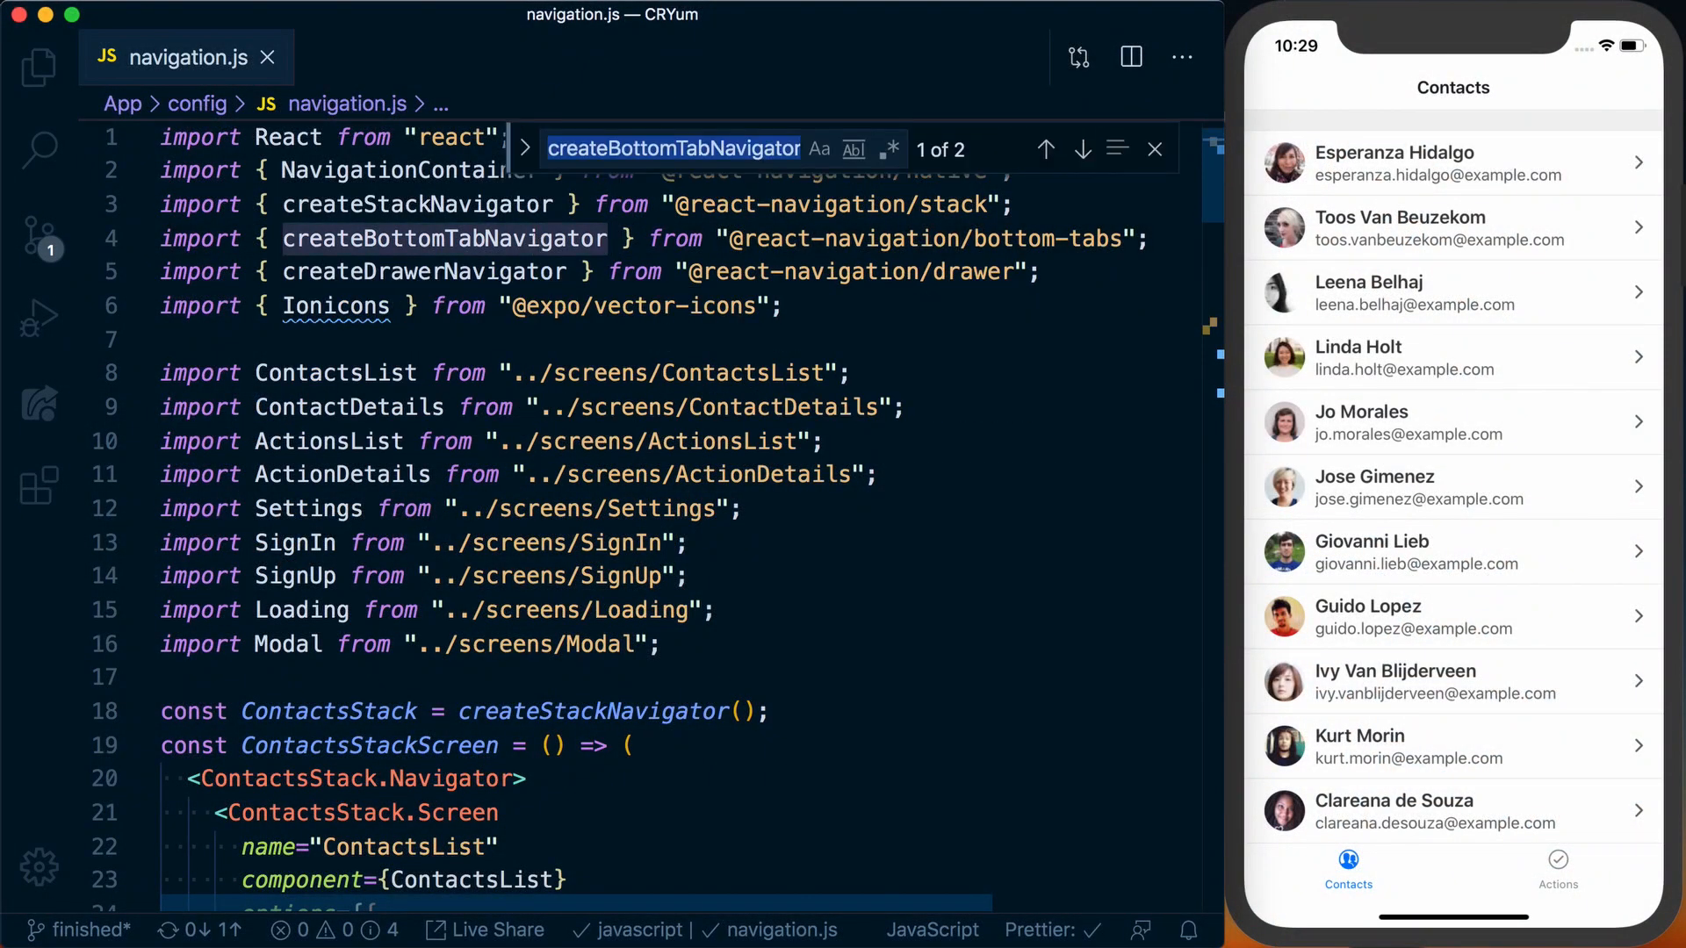
Define const CreateNewPlaceholder = () => <View style={{ flex: 1, backgroundColor: 'blue' }} /> and search 'placeholder'.
click(1082, 147)
text(const)
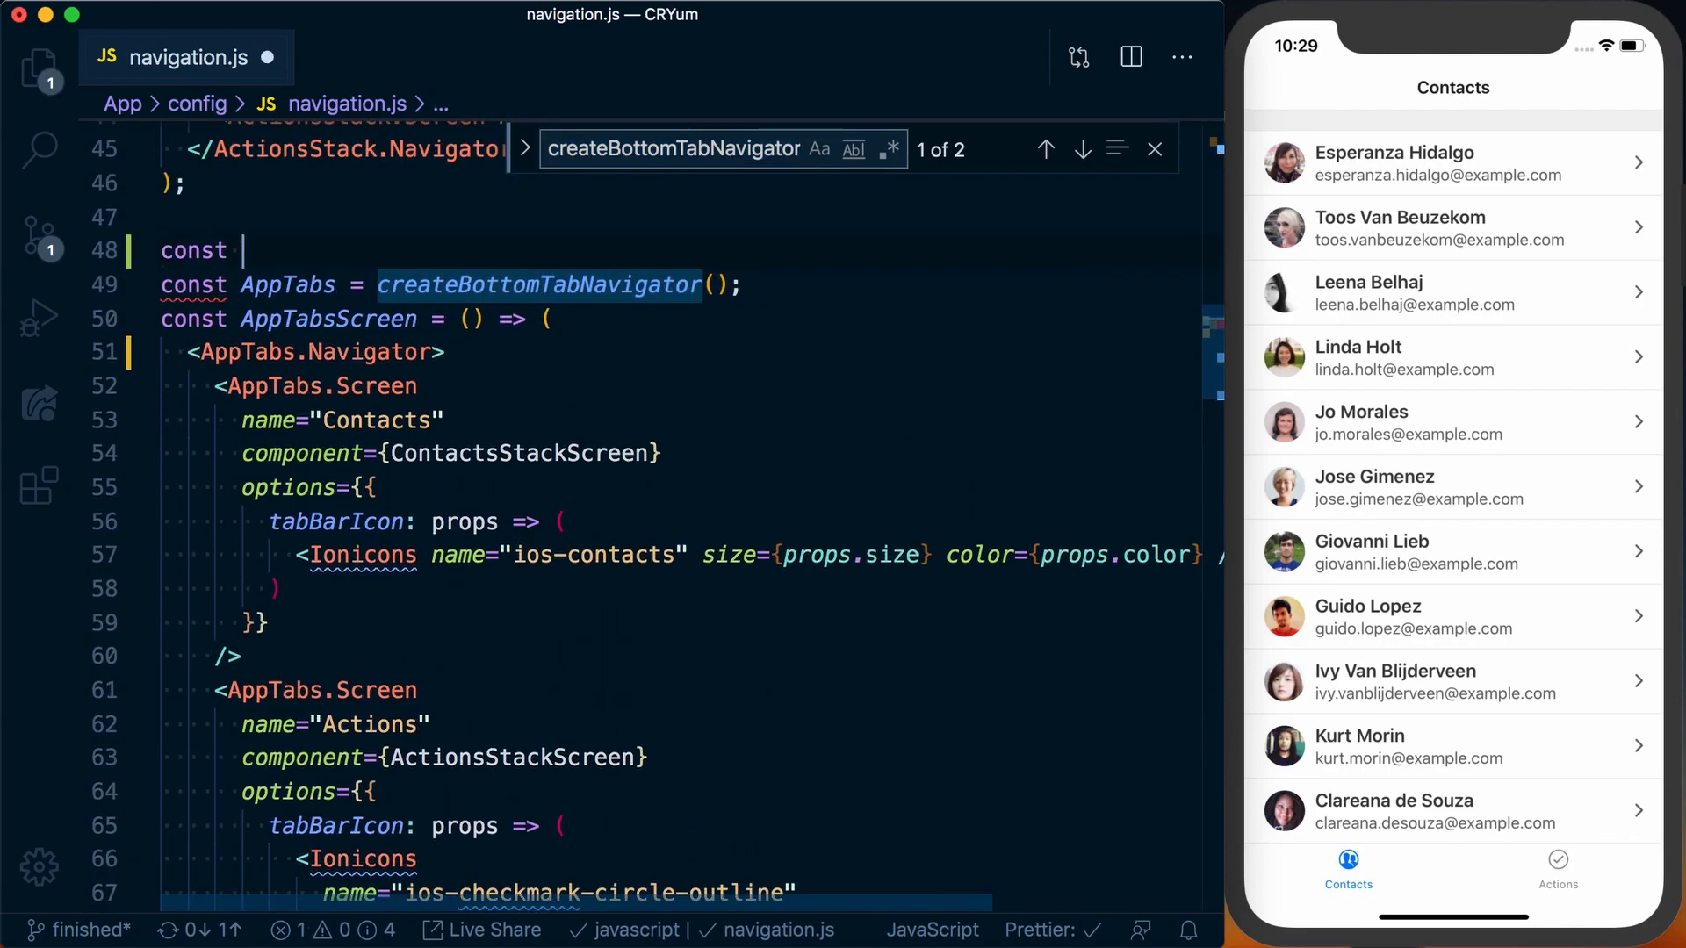
text(CreateNewP)
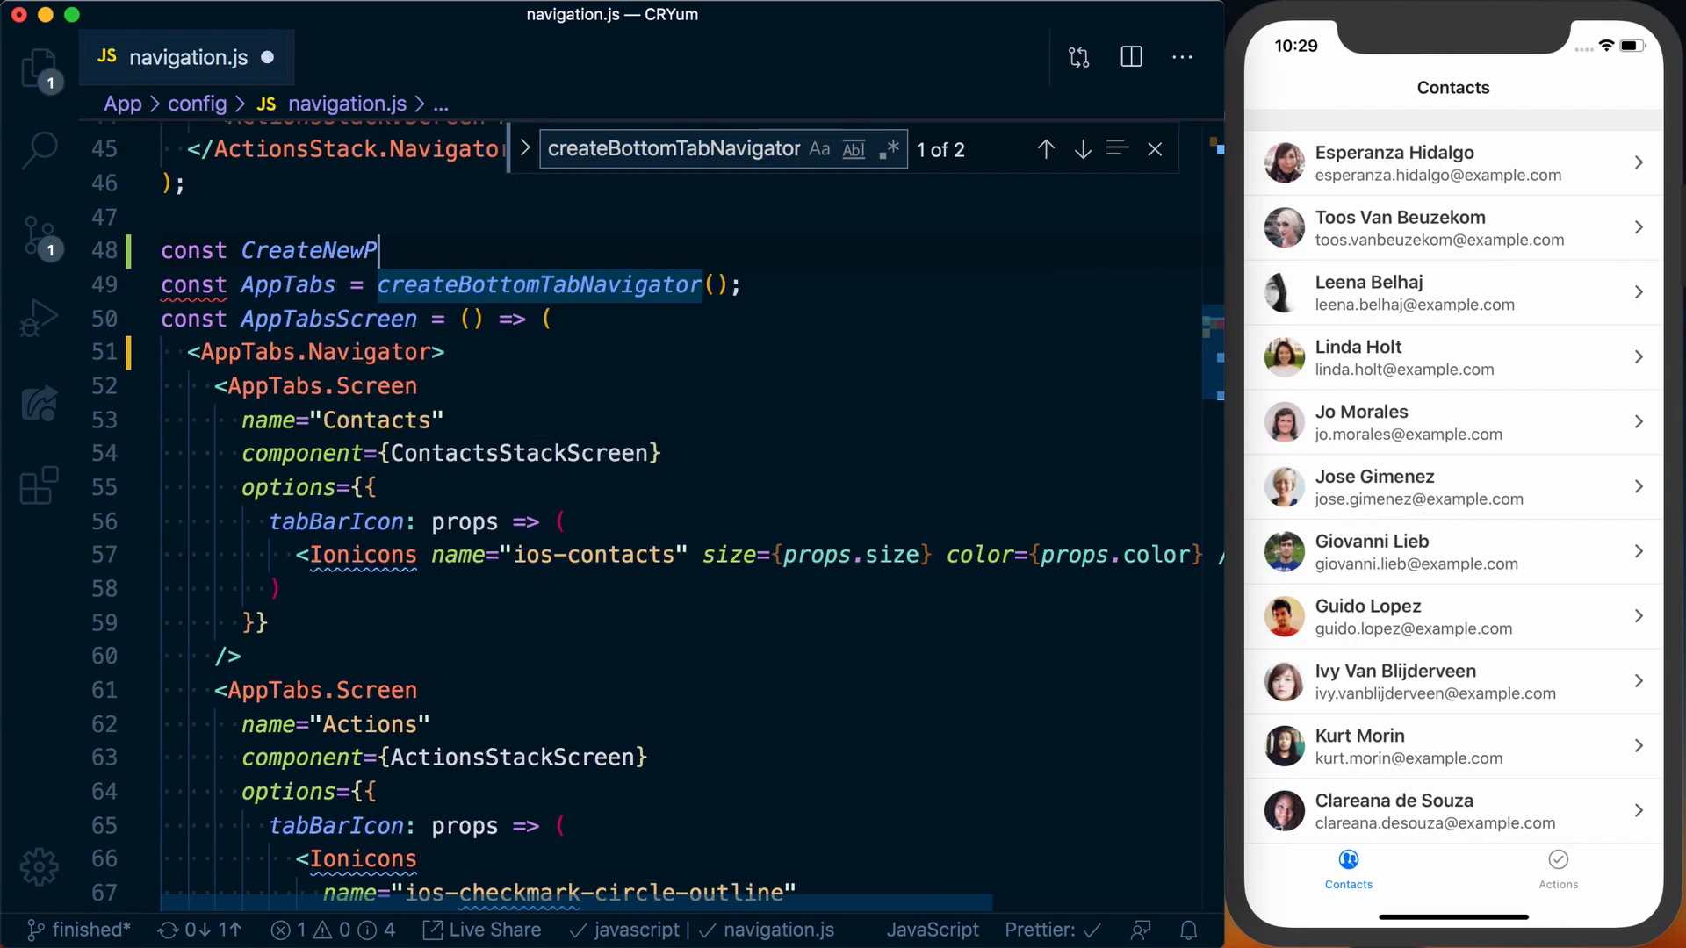
text(laceholder = () =>)
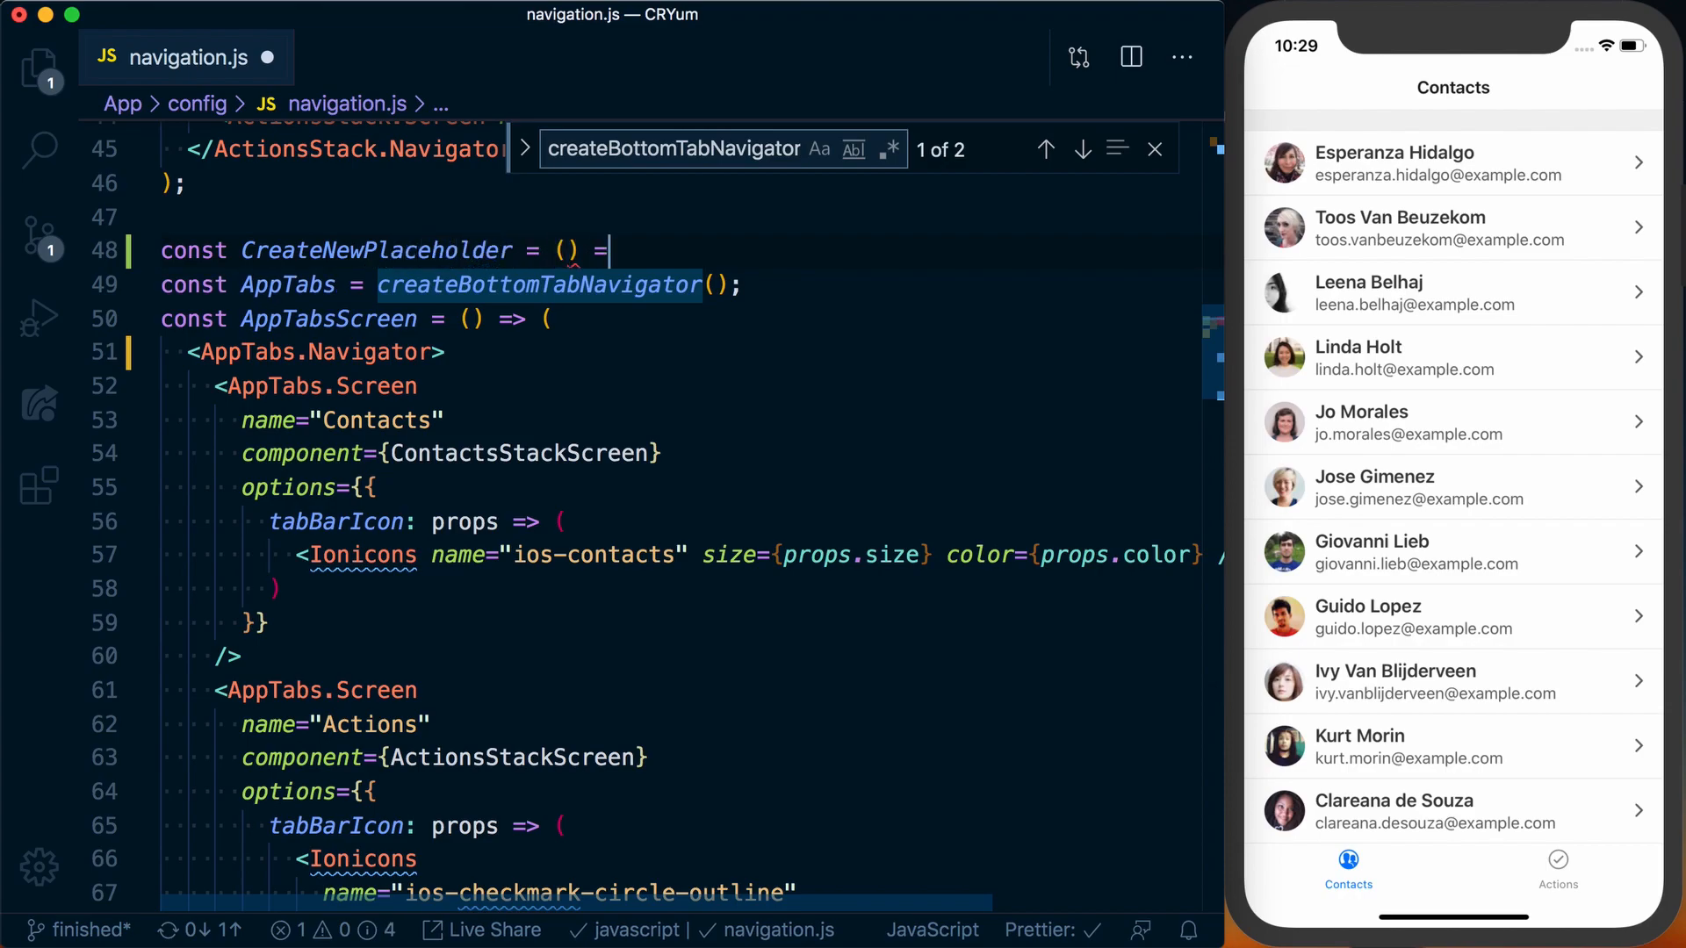
text(<View styles=)
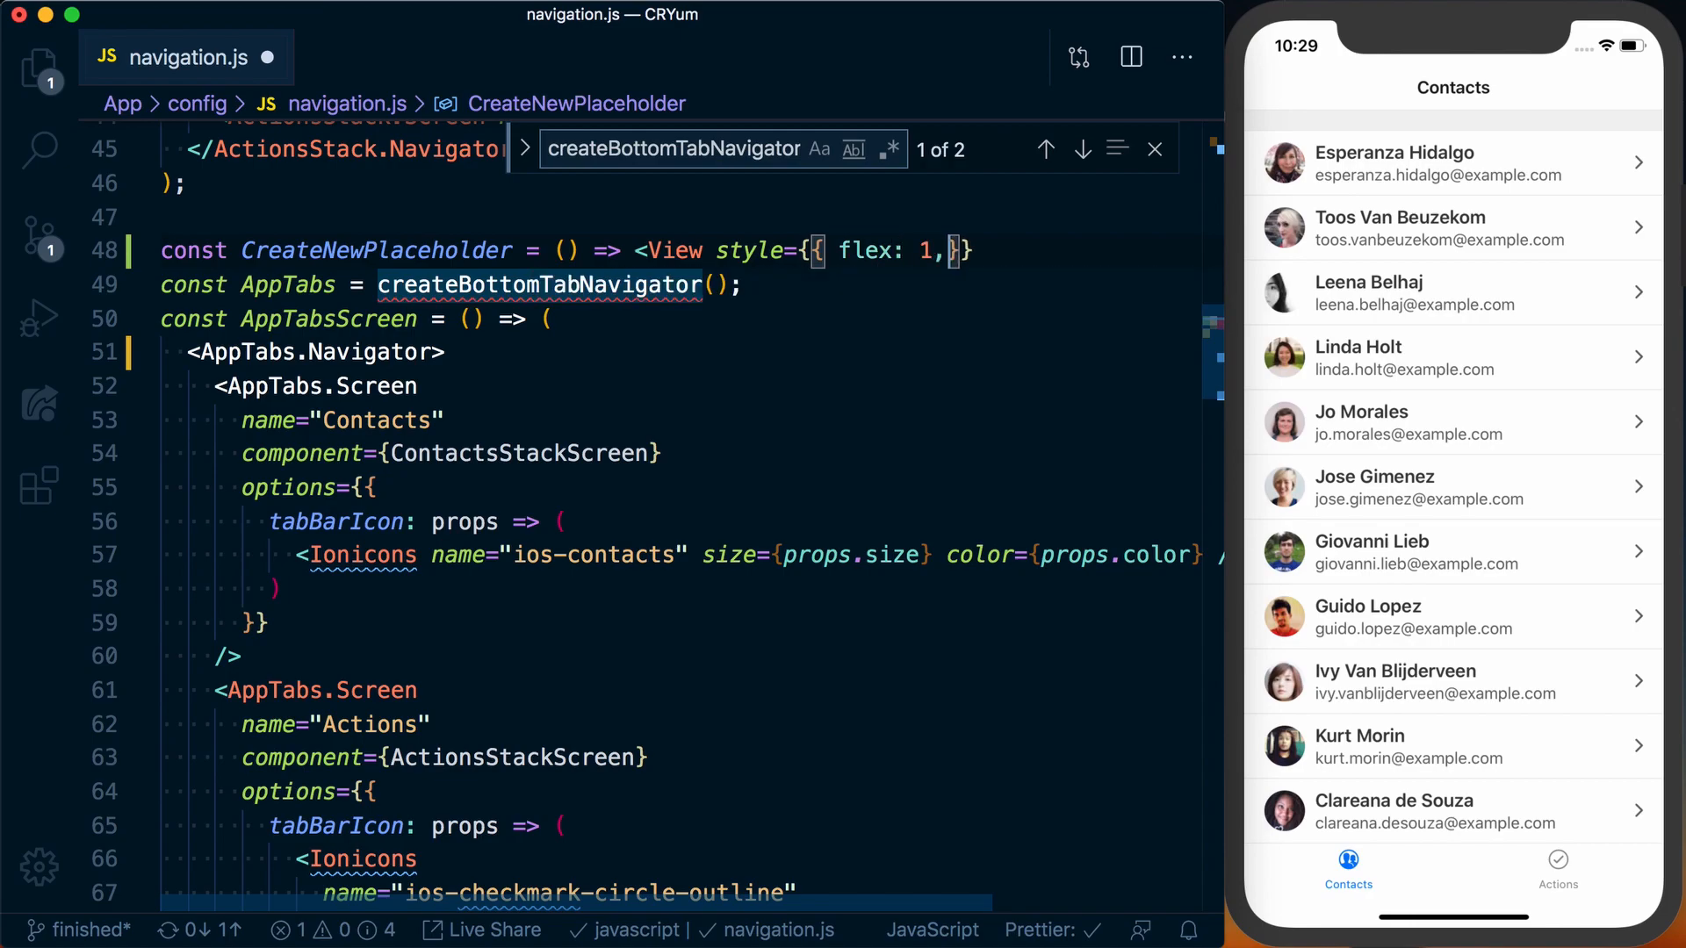
text(backgroundColor: 'bl)
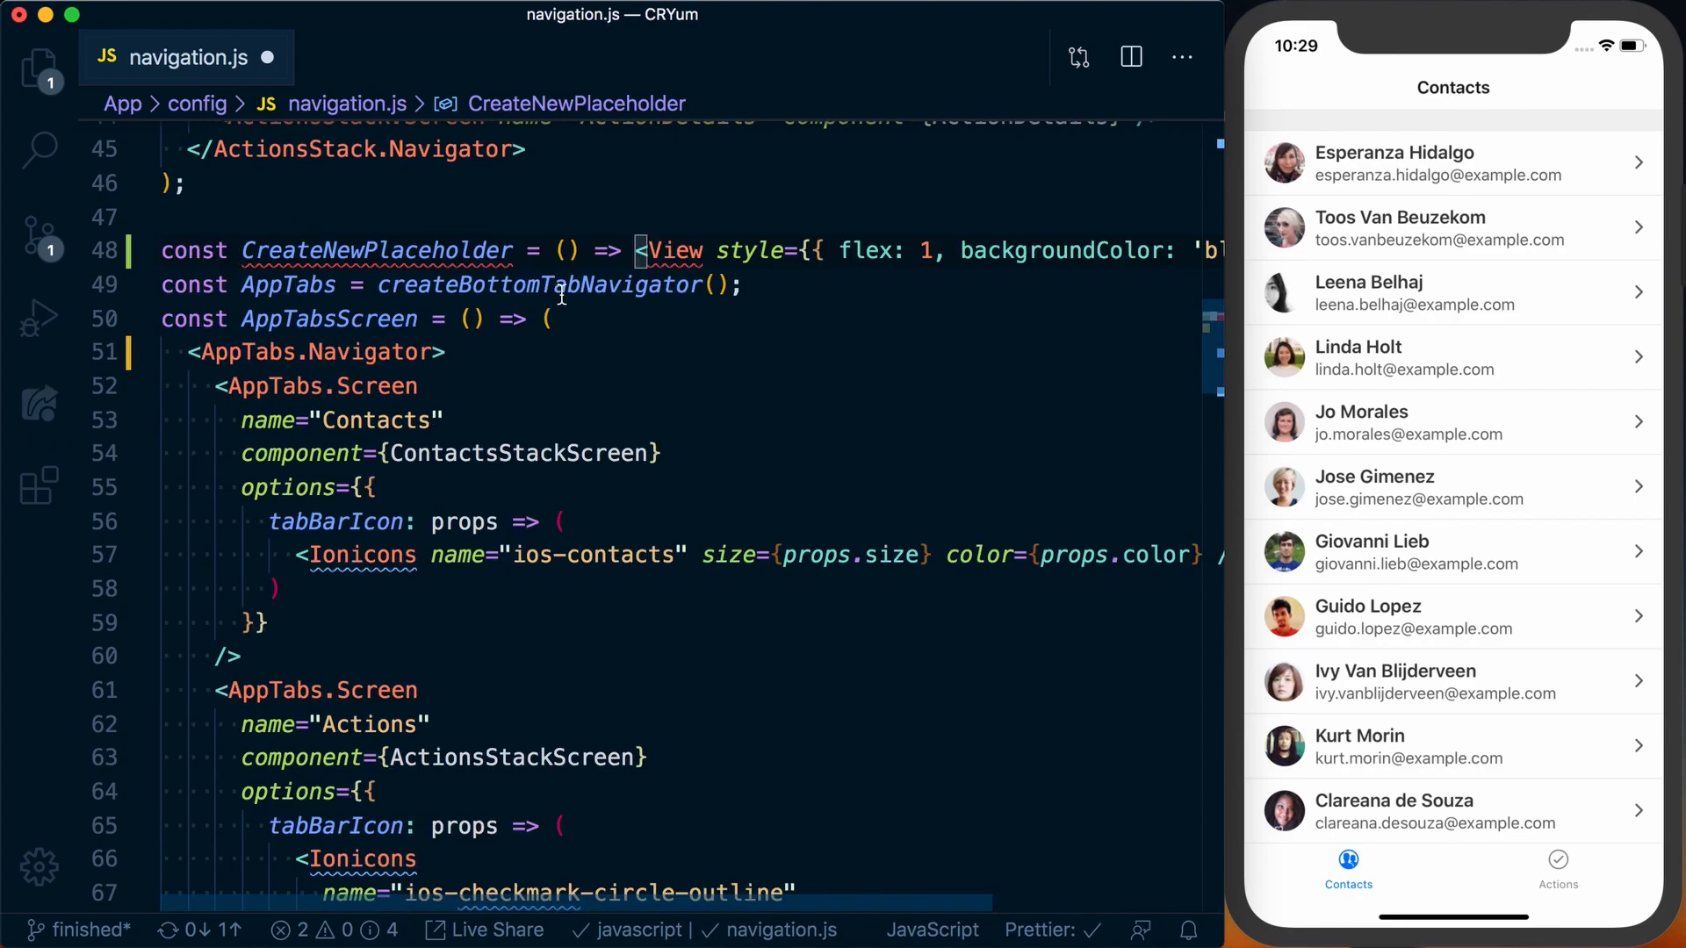
key(Cmd+f)
text(placeholder)
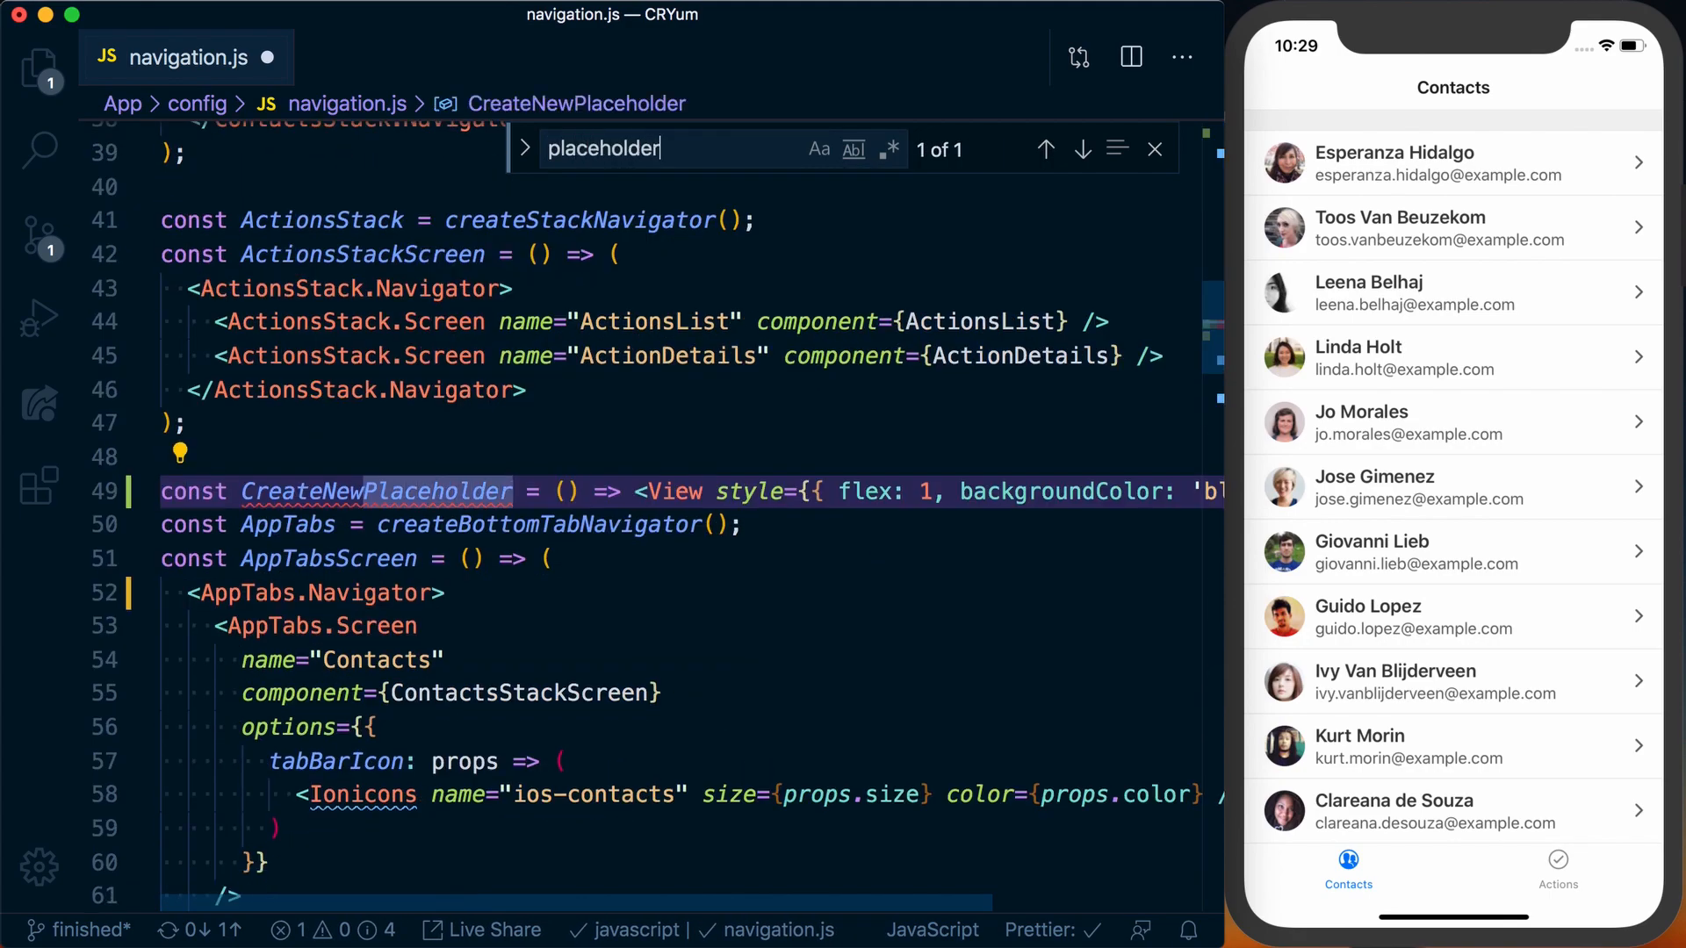
Insert a new <AppTabs.Screen name="CreateNew"> entry after the Contacts tab.
scroll(down, 3)
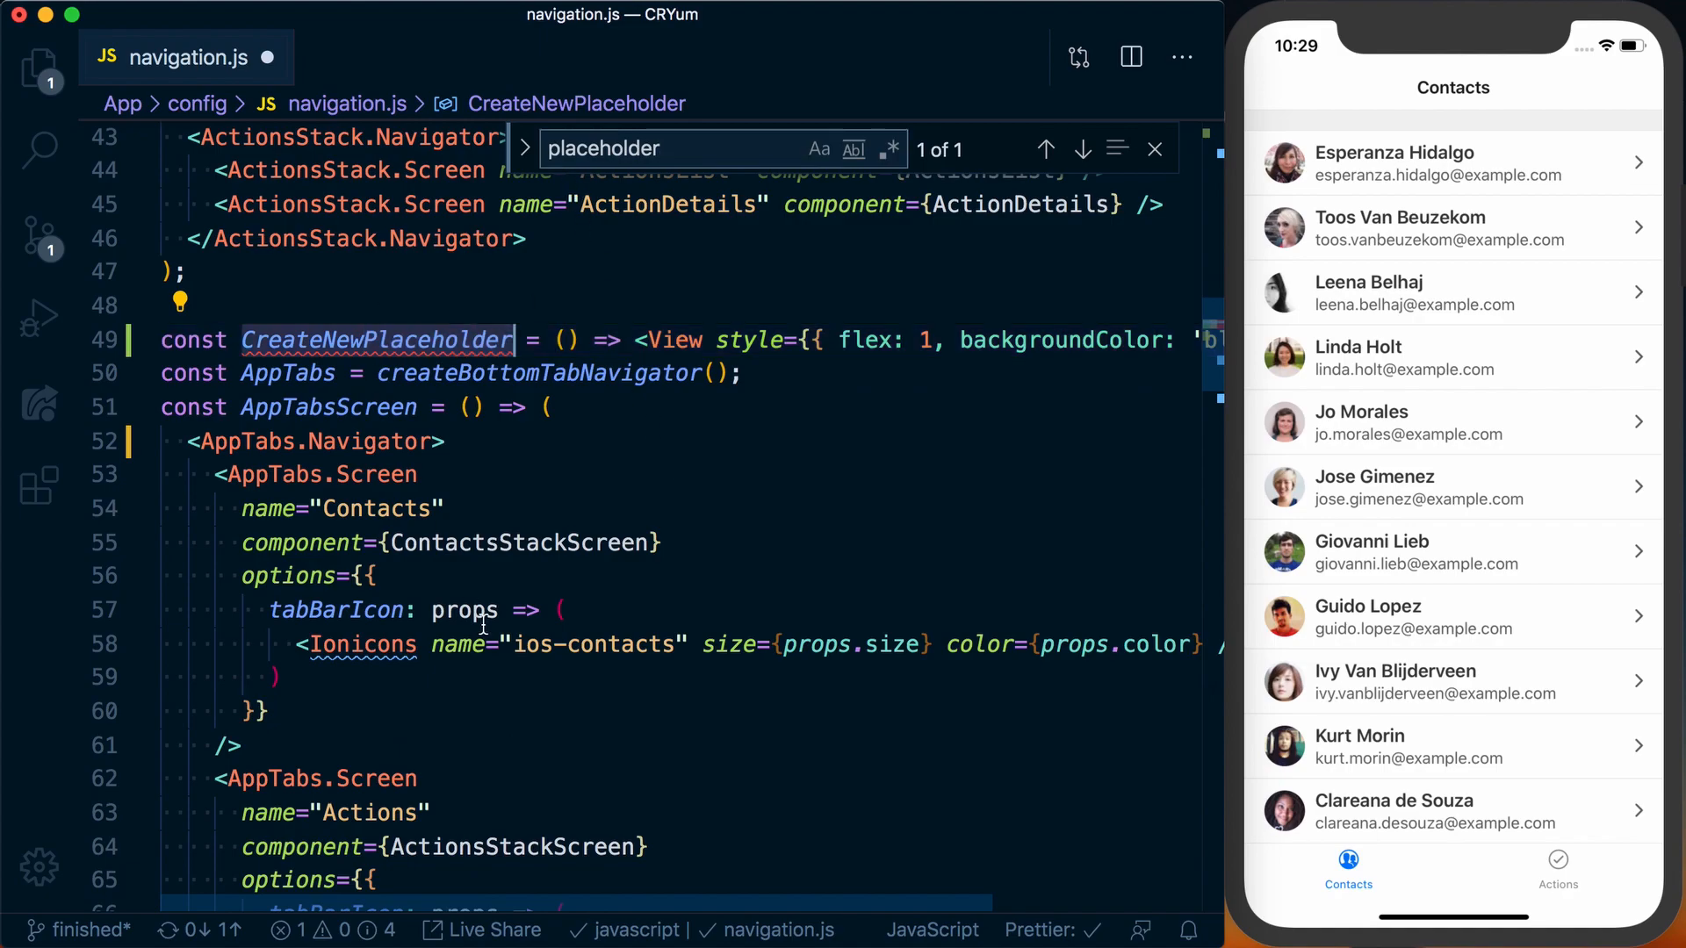
scroll(down, 3)
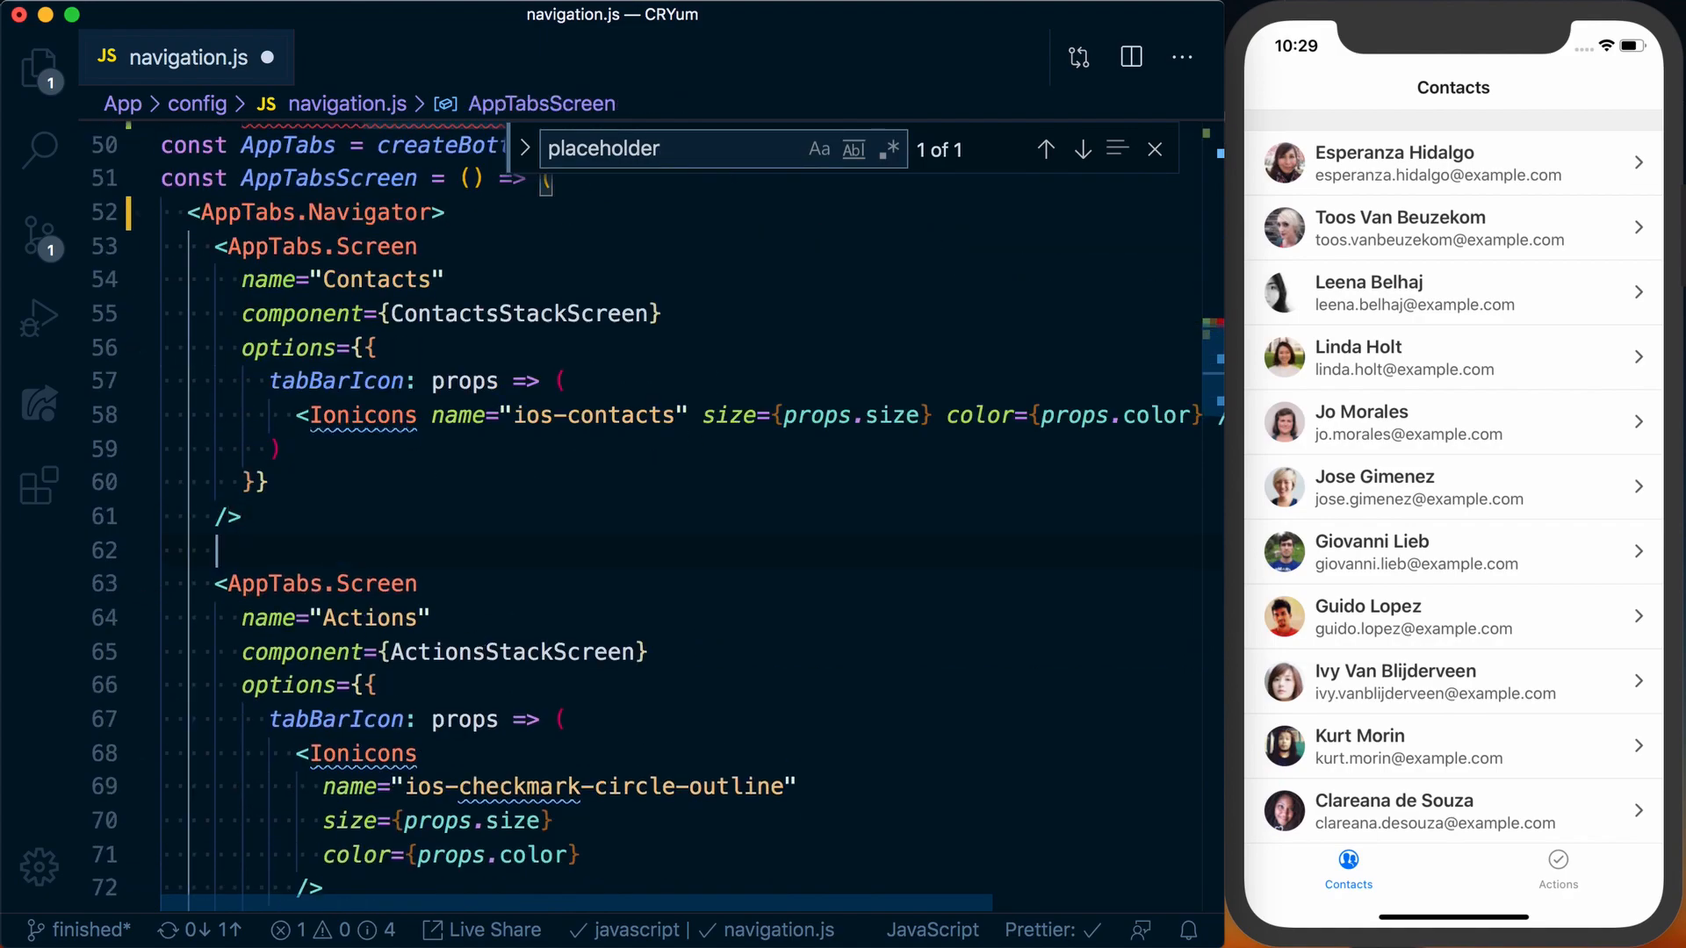
text(<AppTabs.)
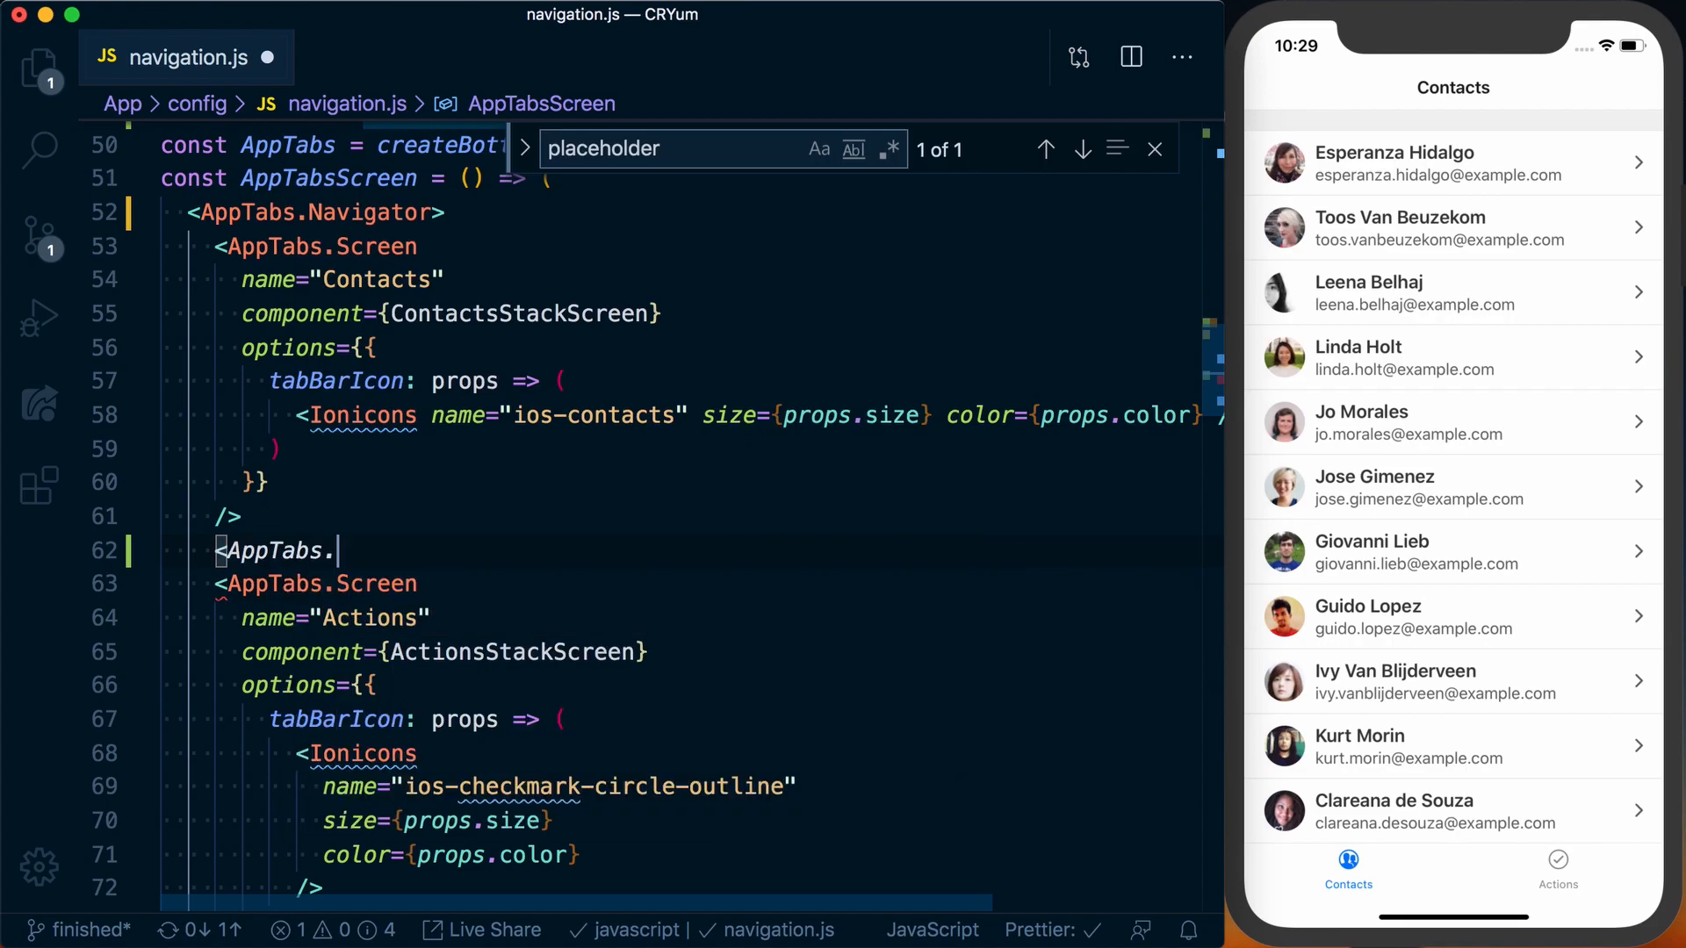
text(Screen)
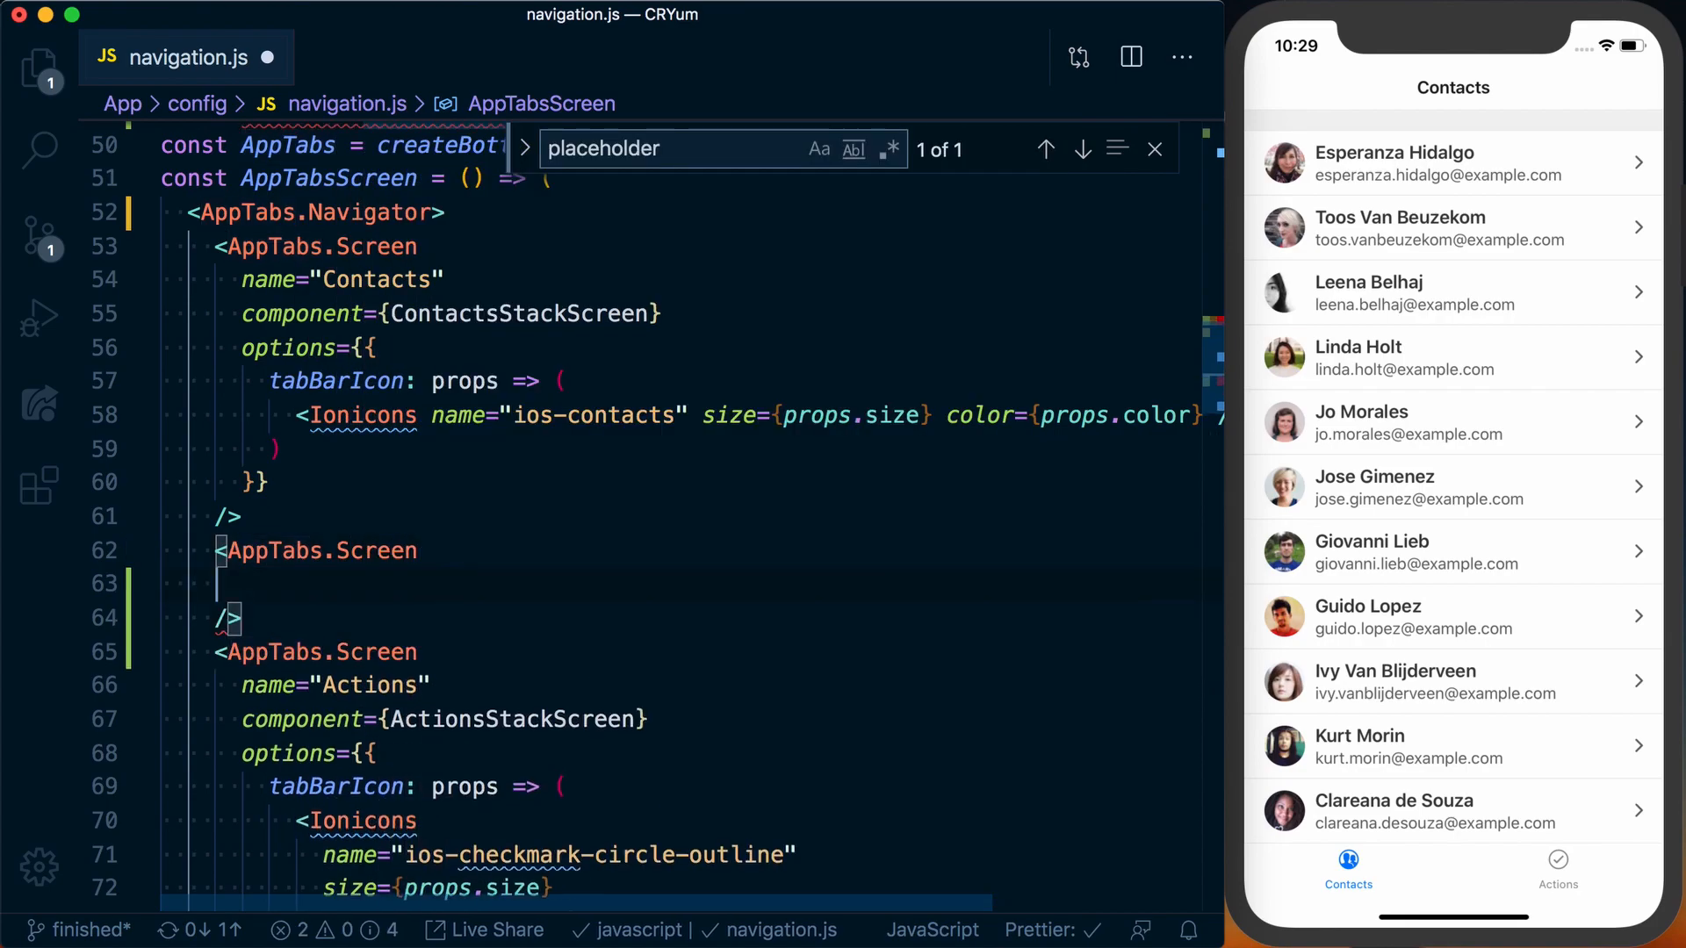
text(name="CreateNew")
text(component={})
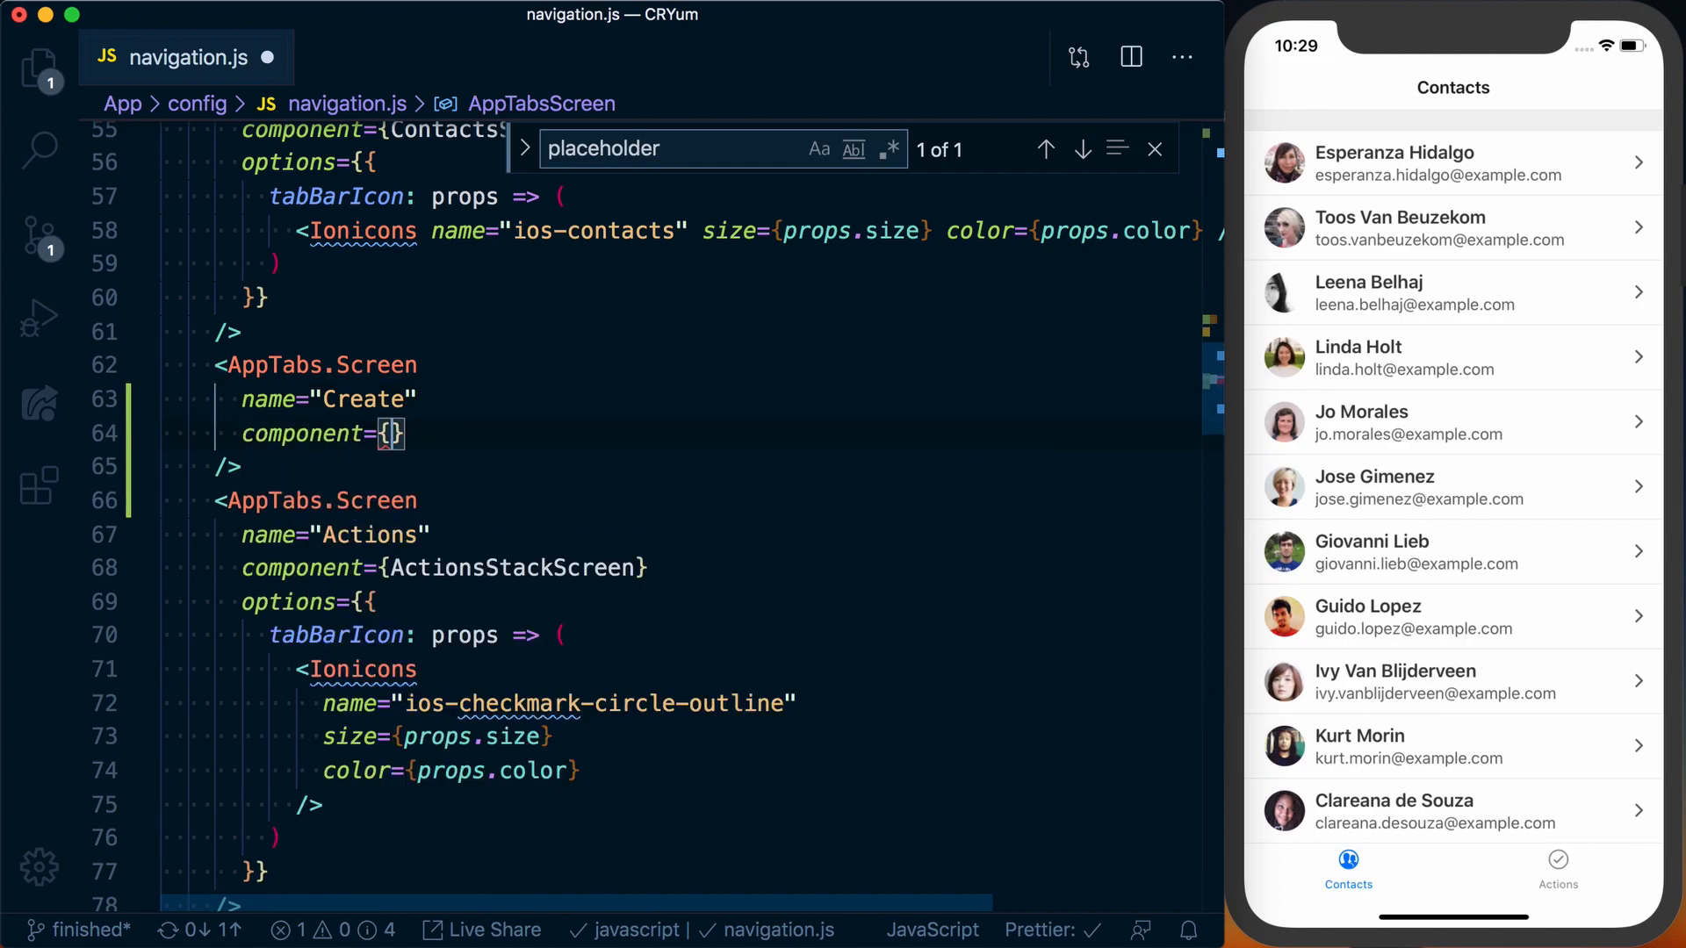
mouse_move(355, 460)
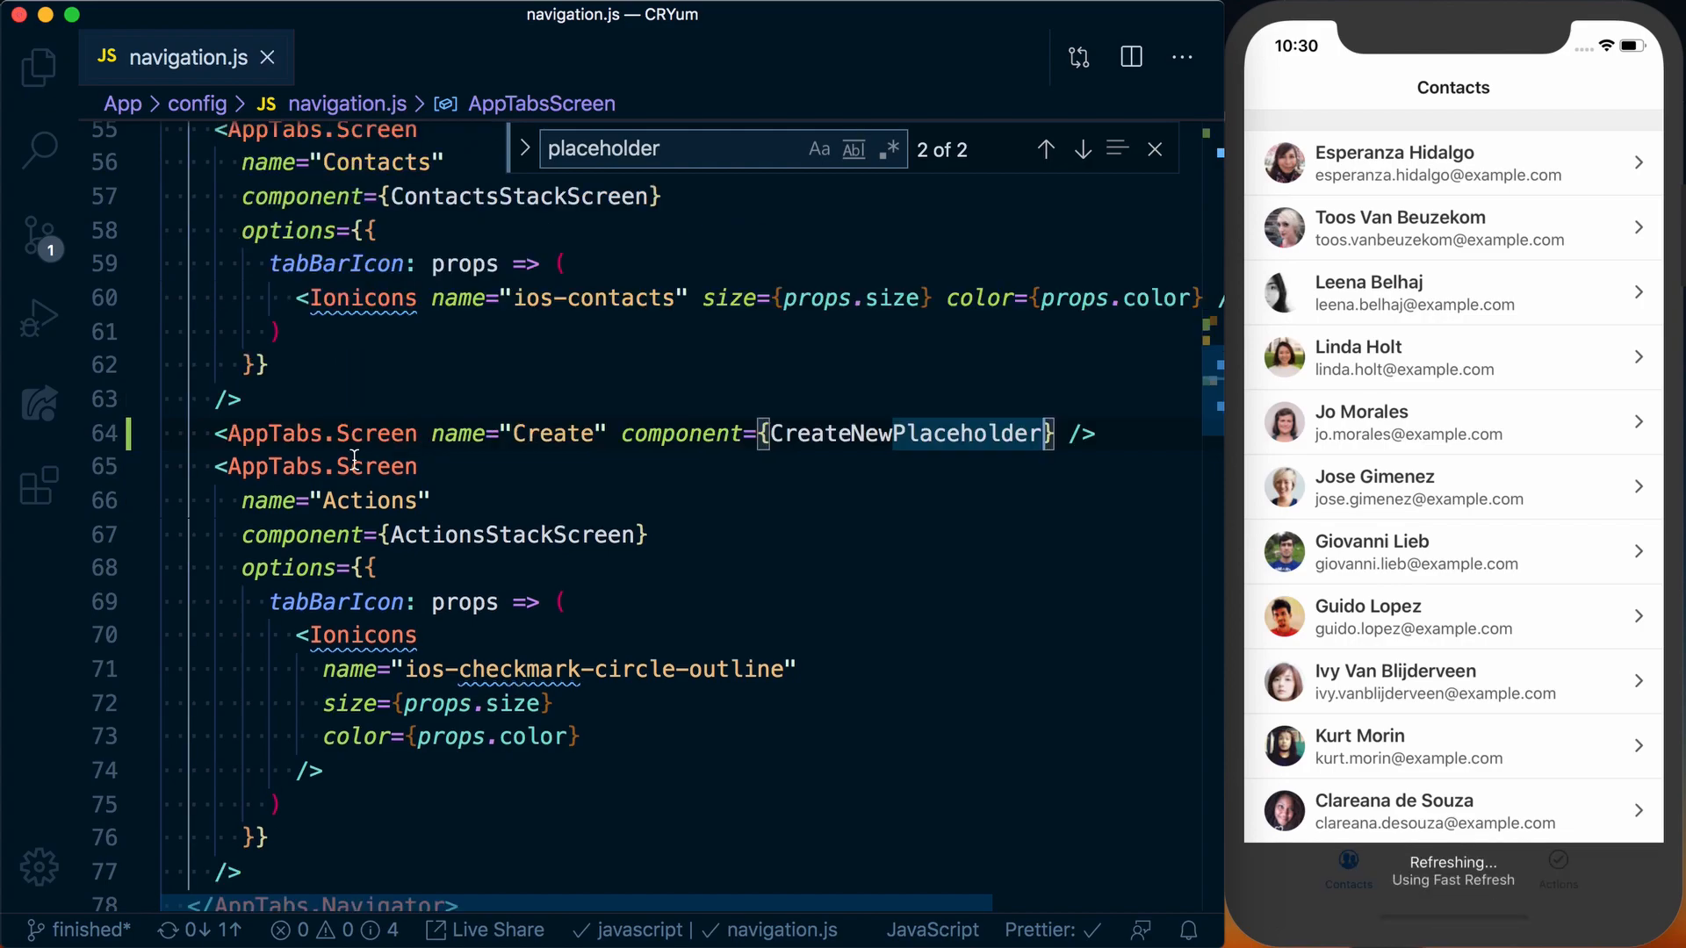
Add options with an Ionicons ios-add tabBarIcon to the Create screen and save.
click(1045, 148)
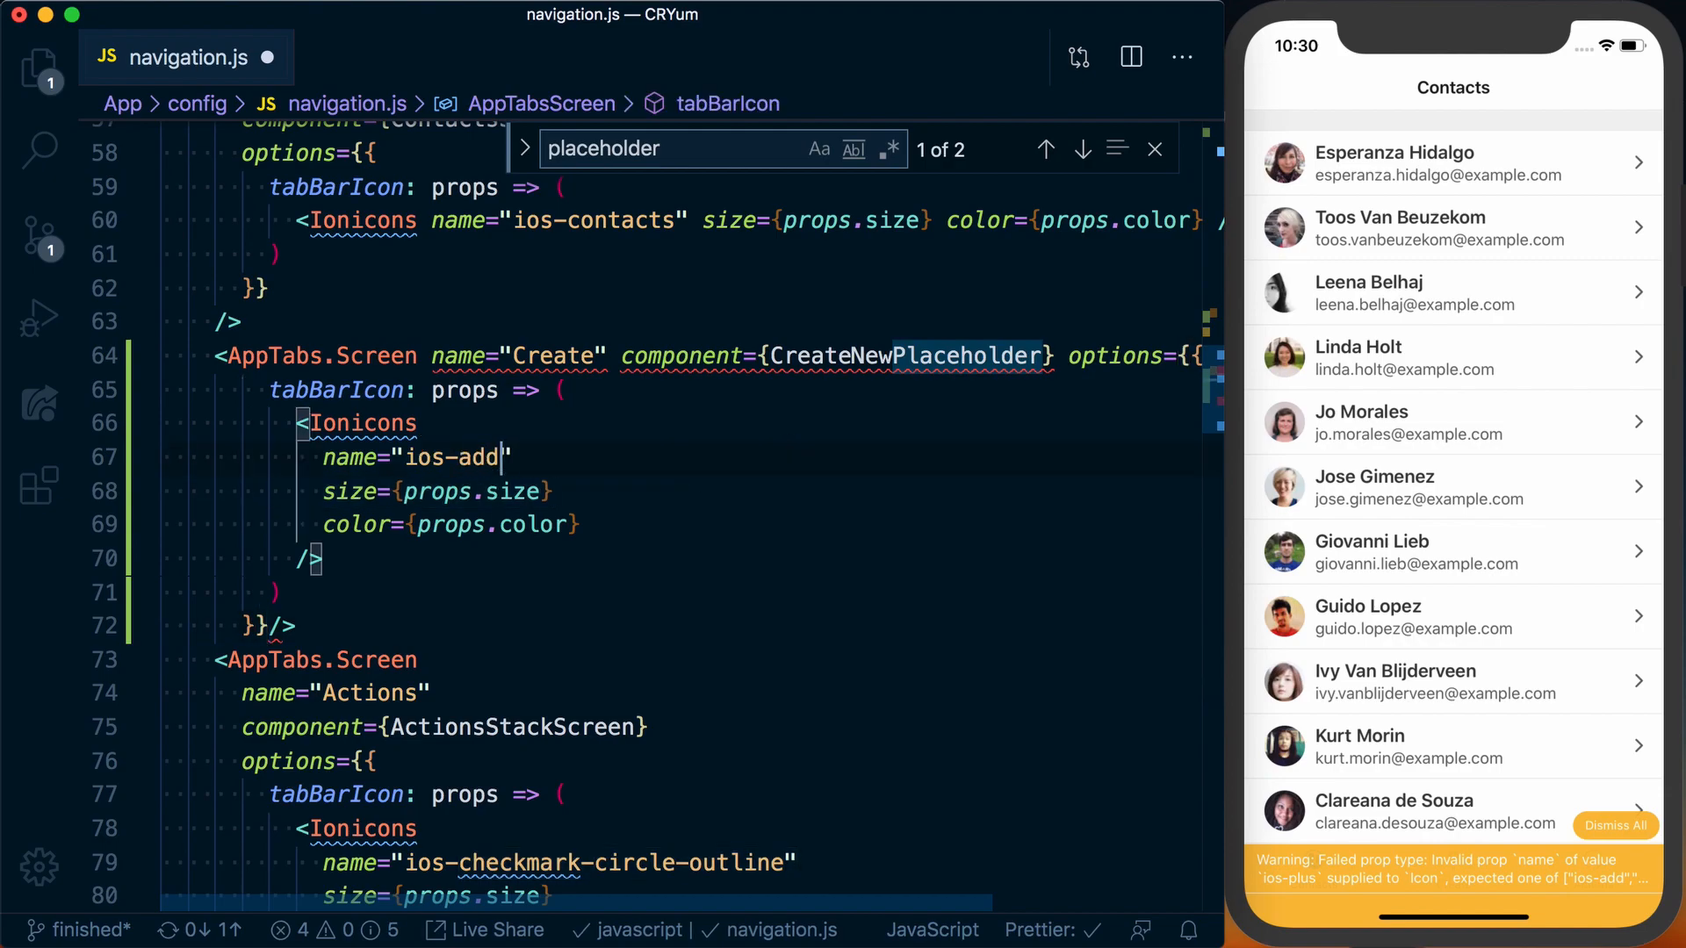
key(cmd+s)
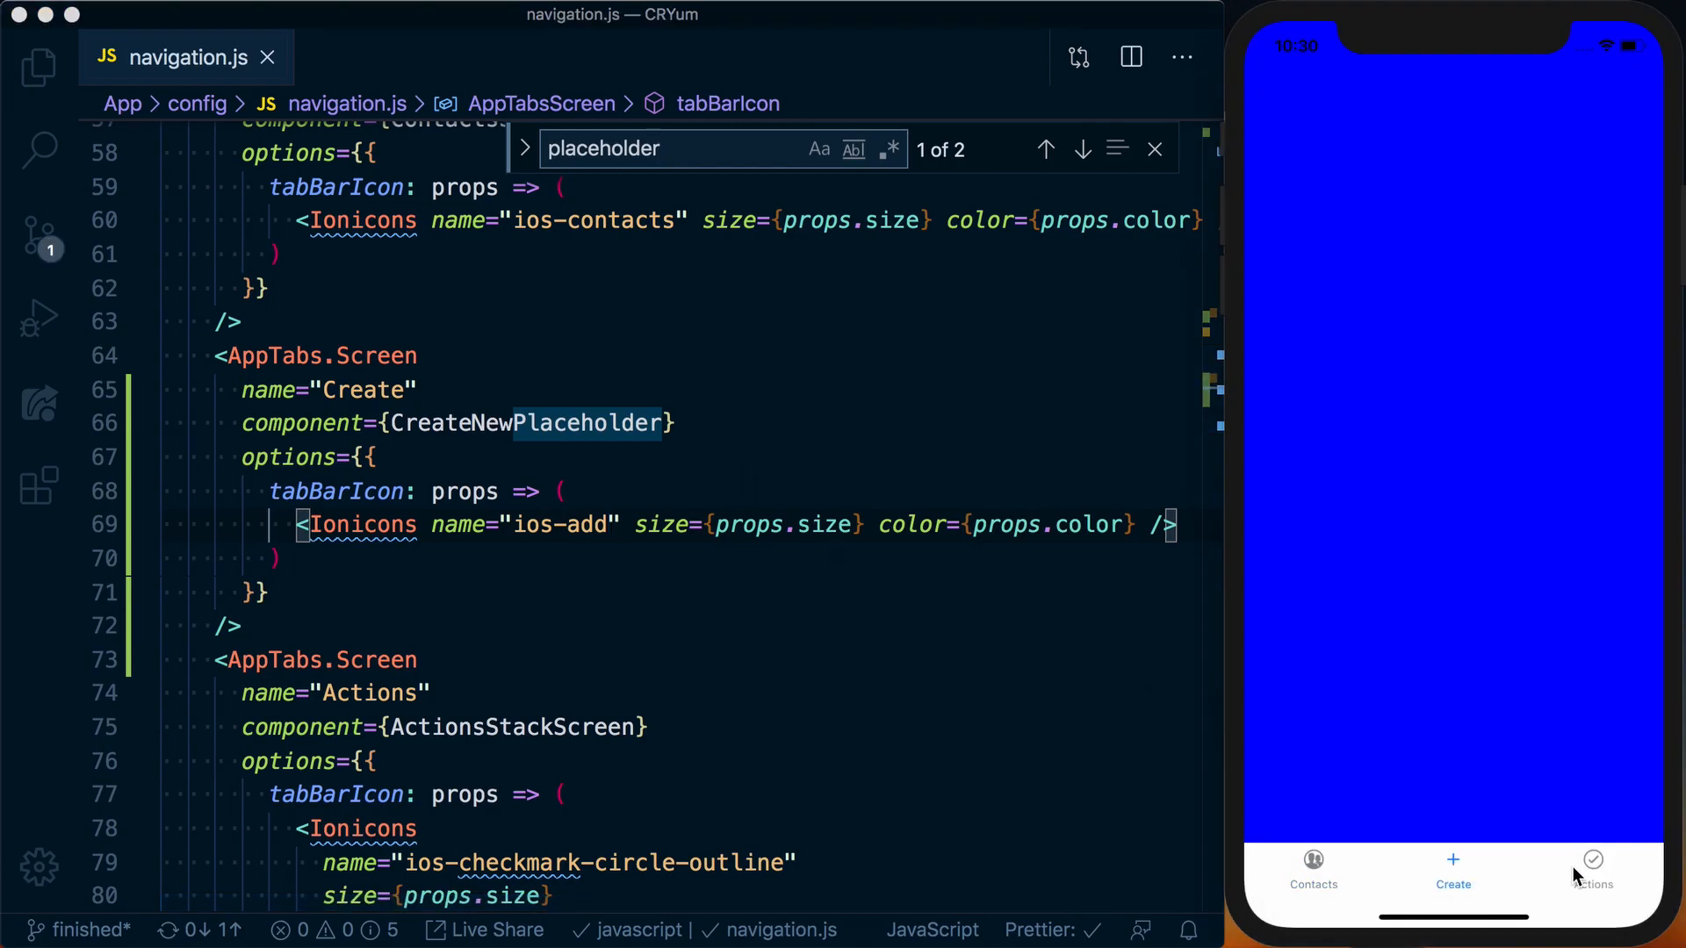
mouse_move(1156, 558)
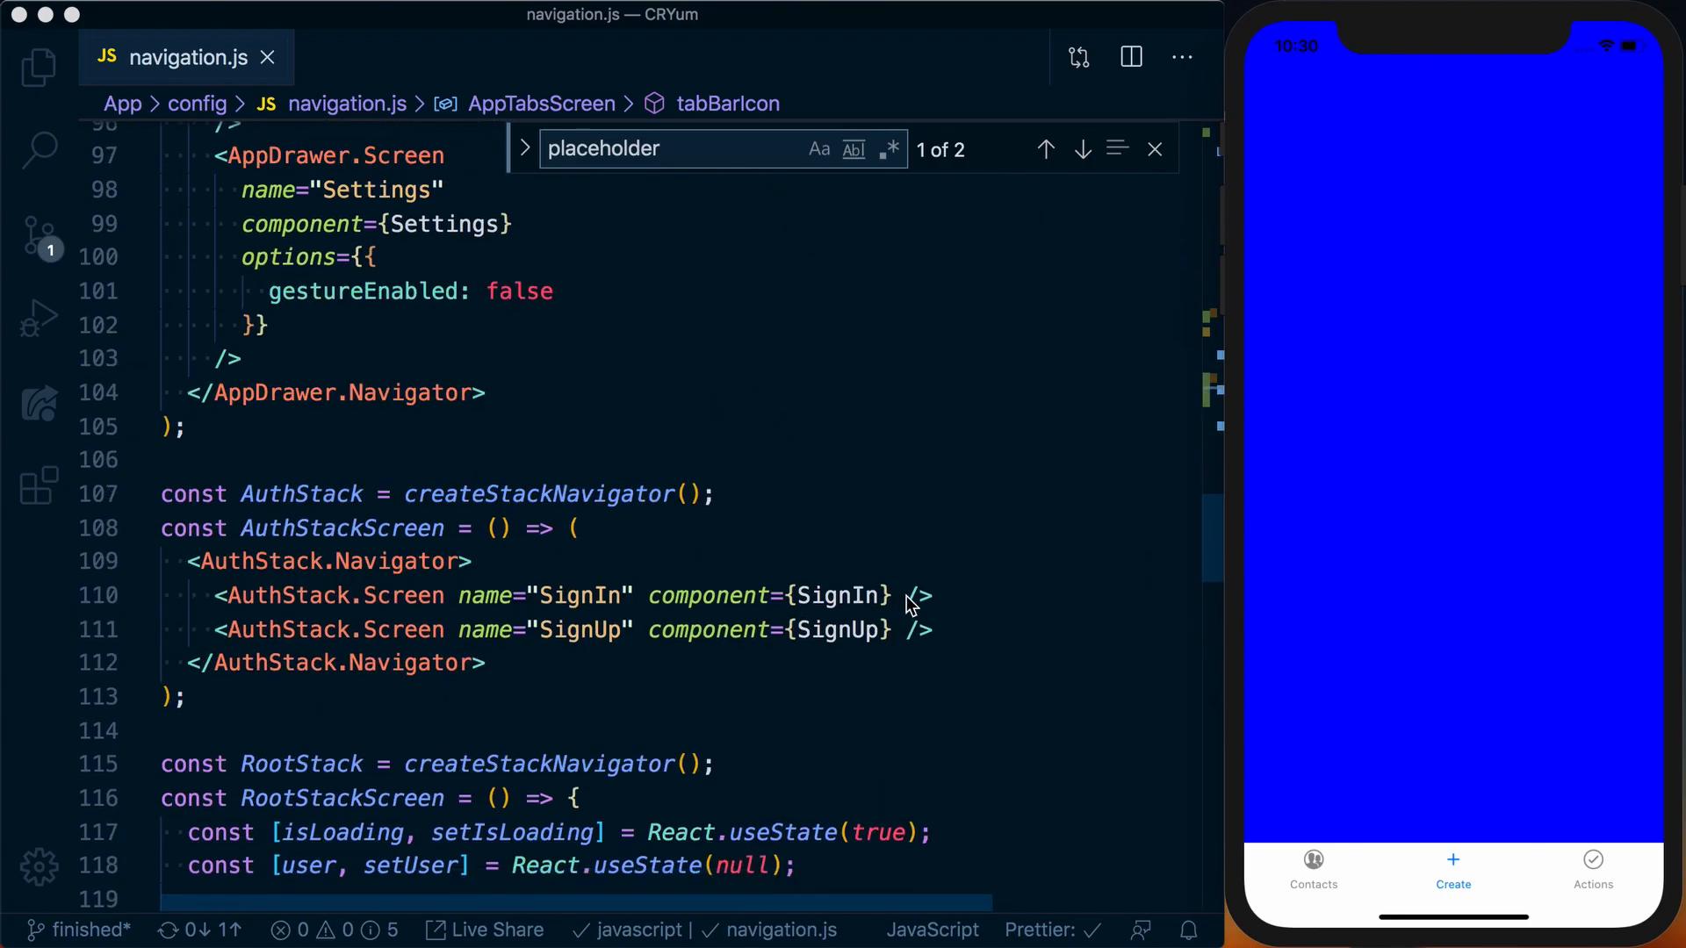
Write const CreateNew = () => <View style={{ flex: 1, backgroundColor ... }} /> above RootStack.
scroll(down, 3)
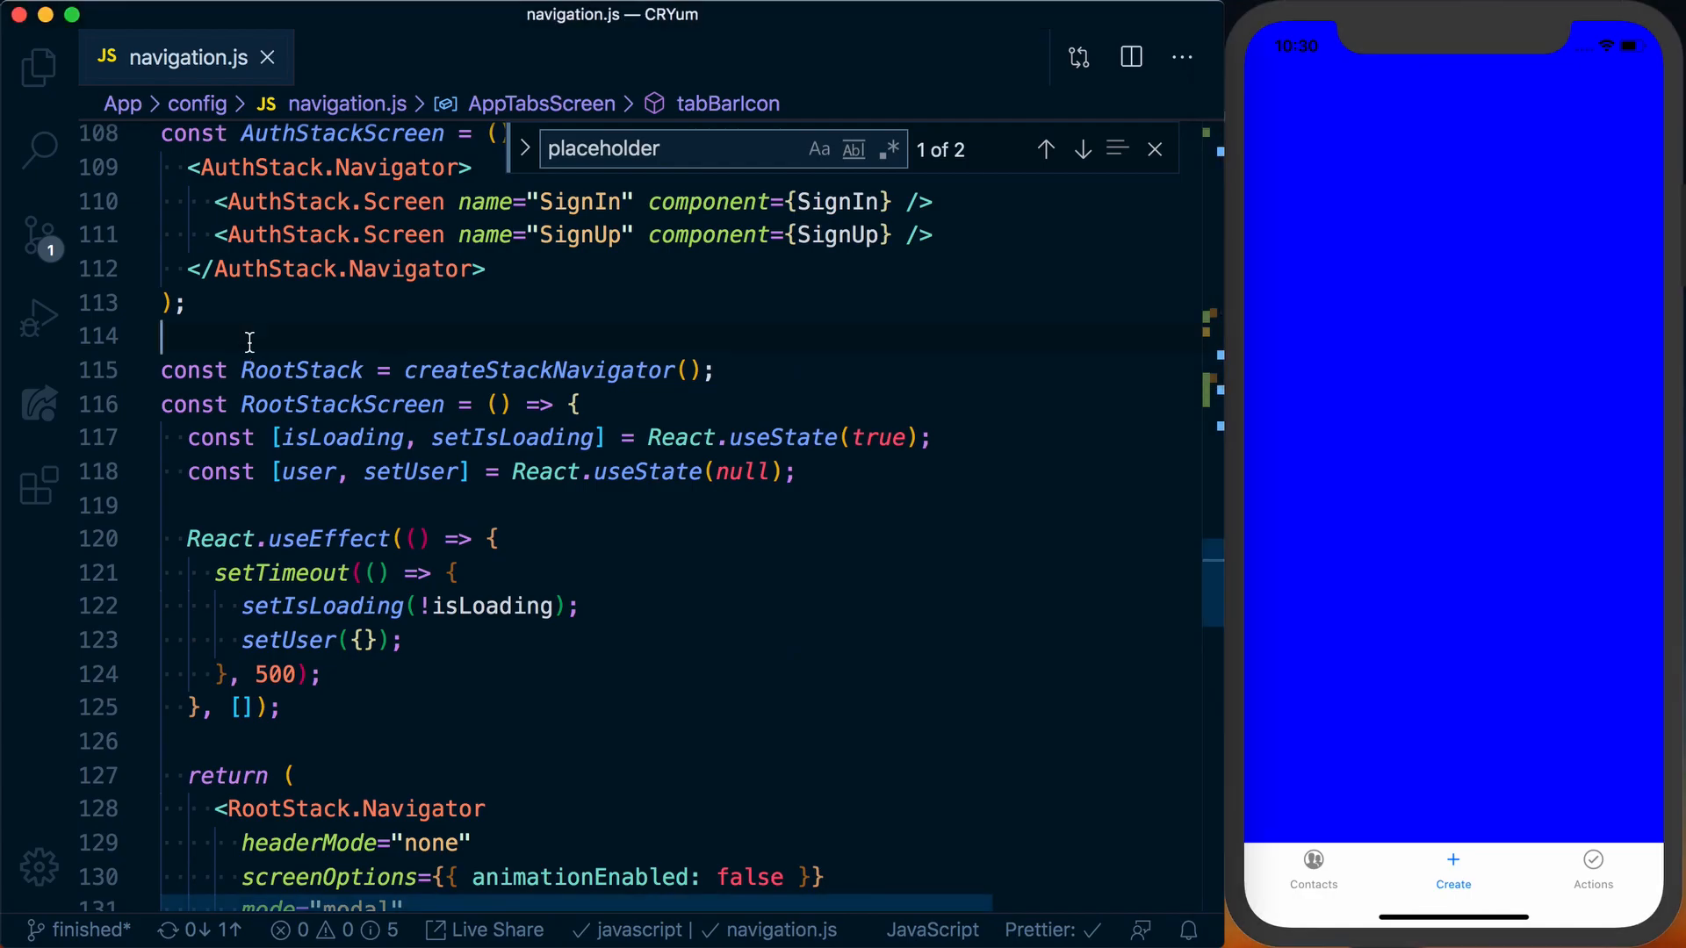
text(Crea)
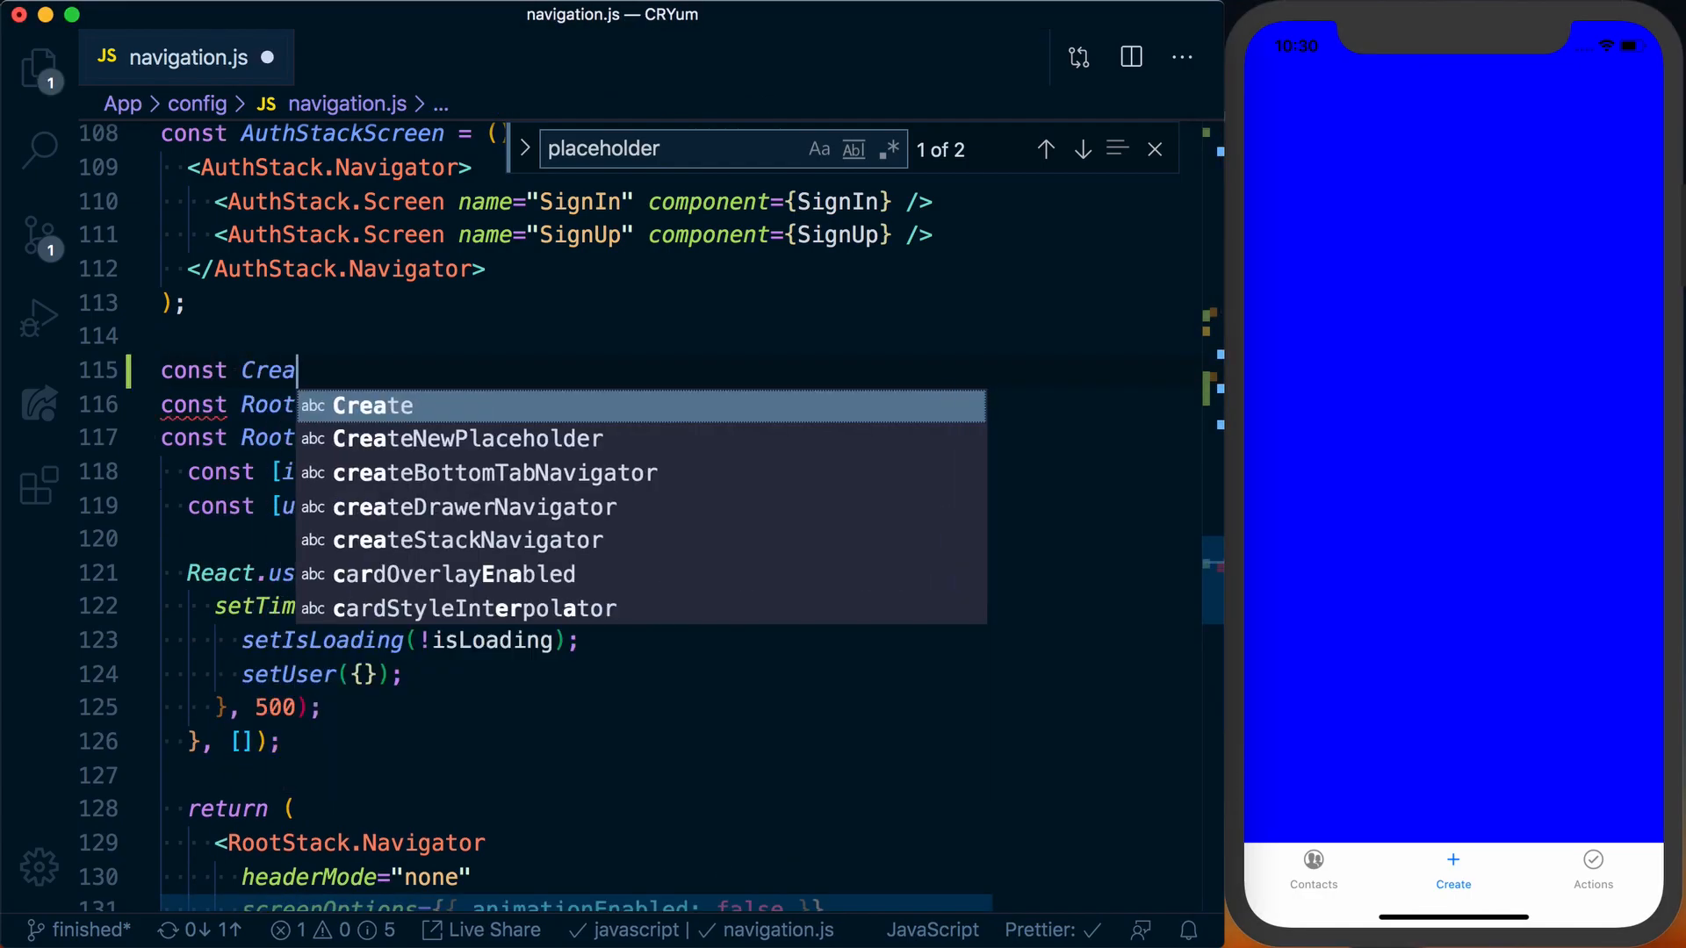
text(New = () =>)
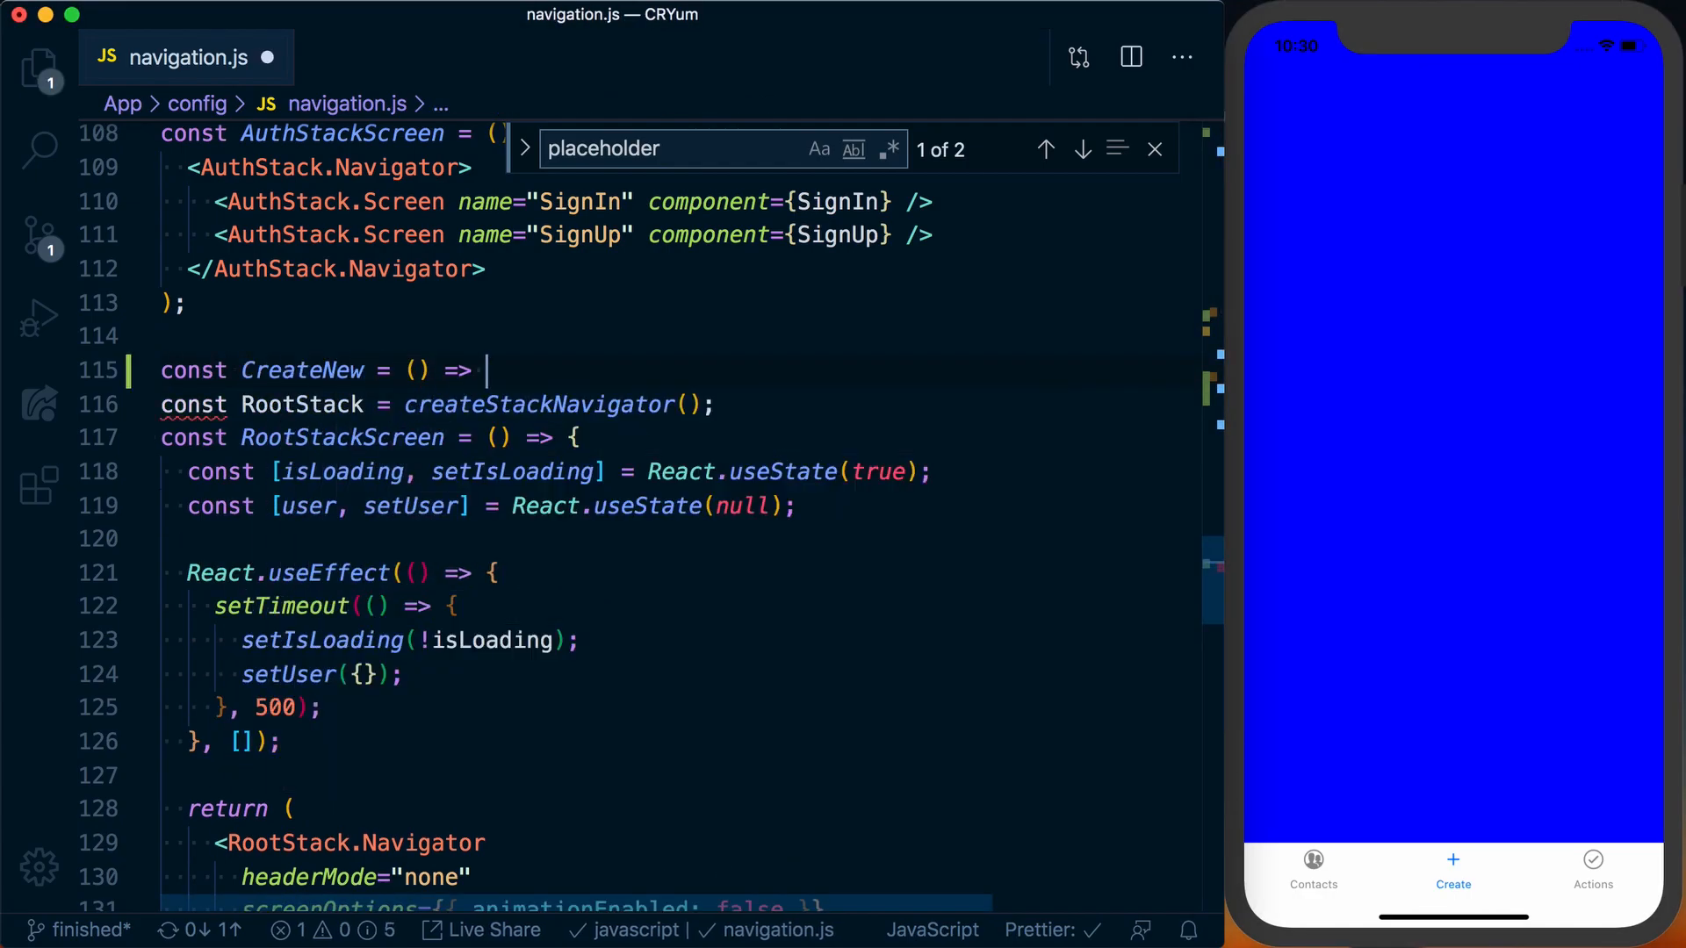
text(<View style={})
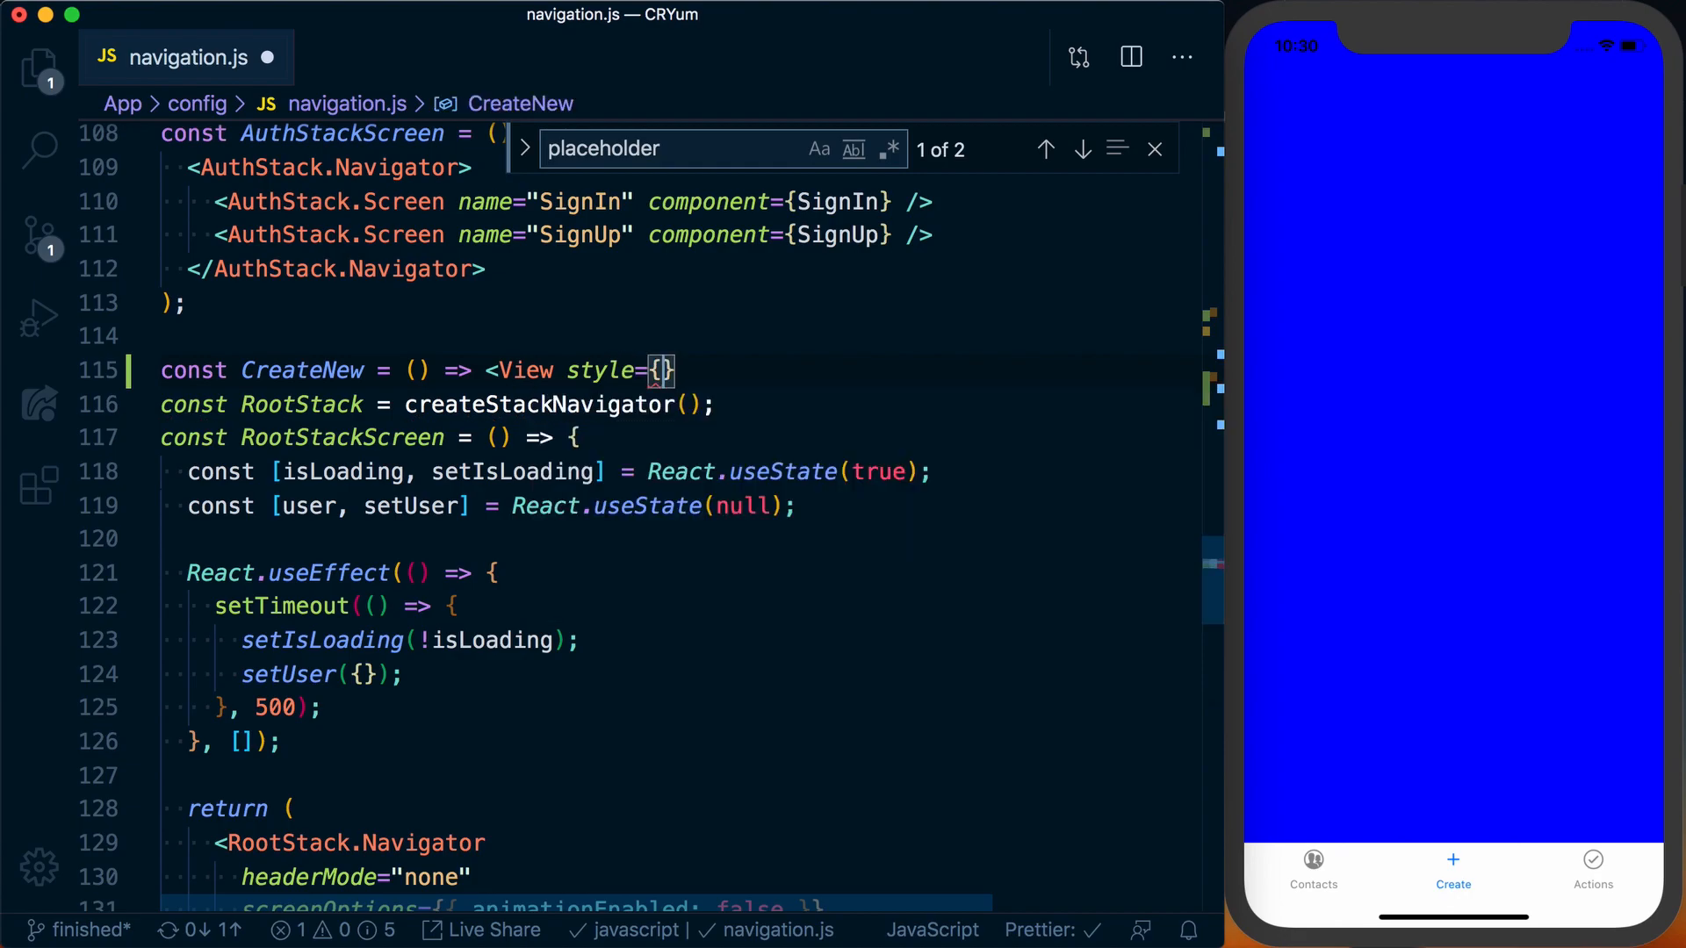
text(flex:)
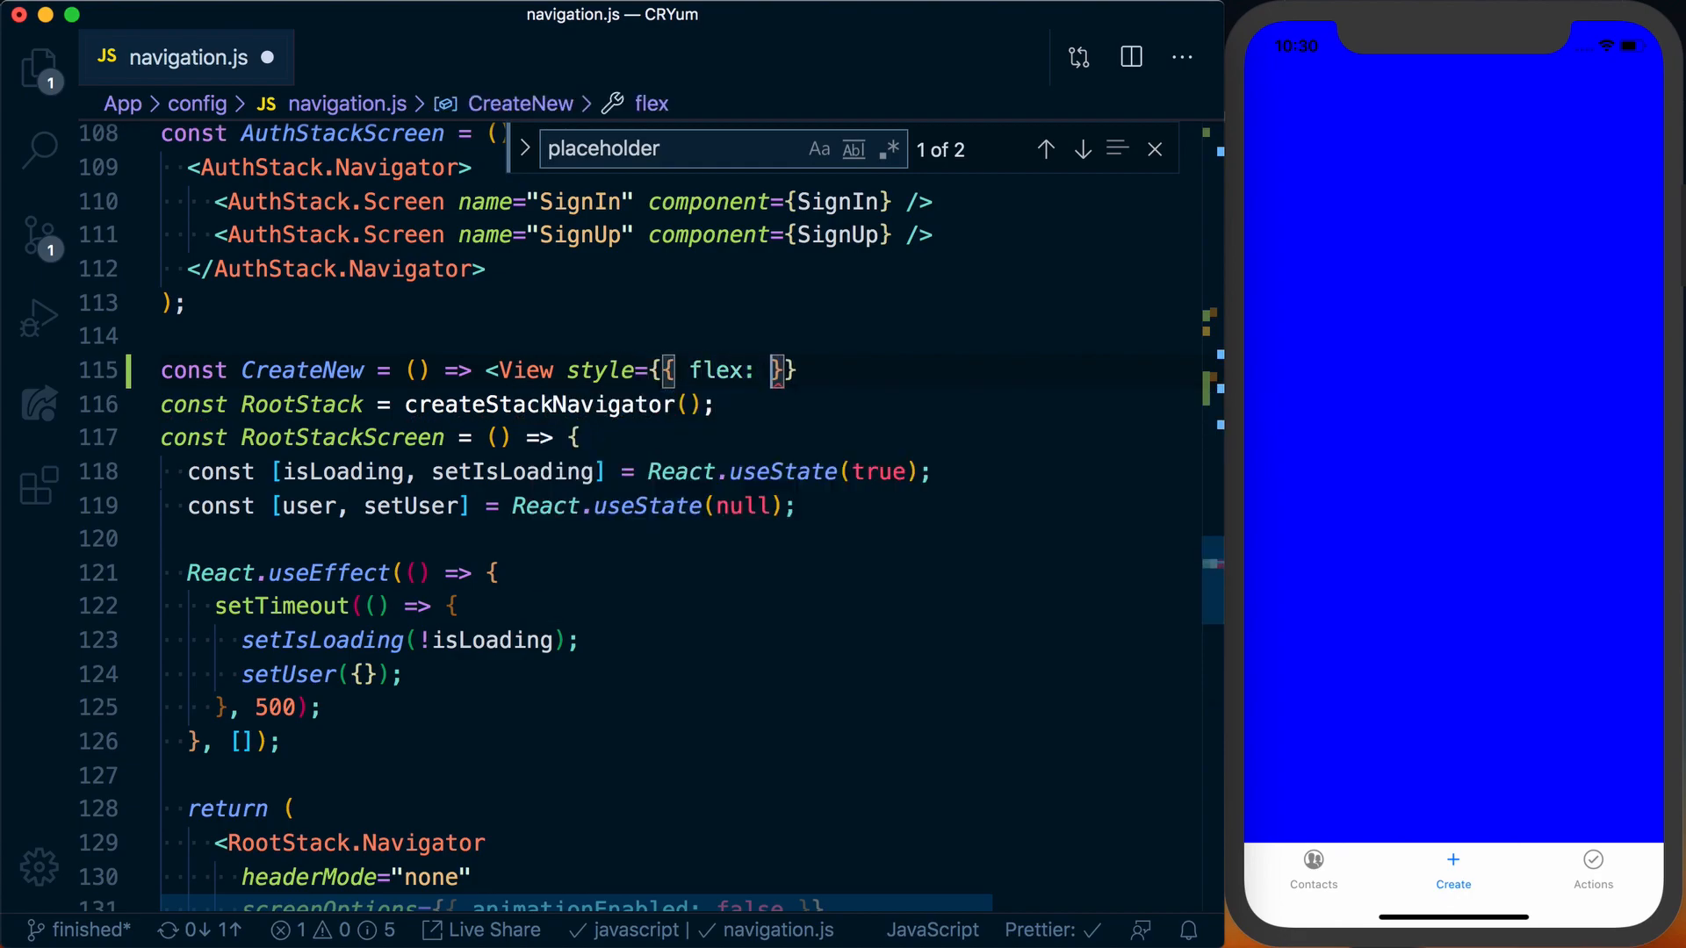
text(1, backgroundColor)
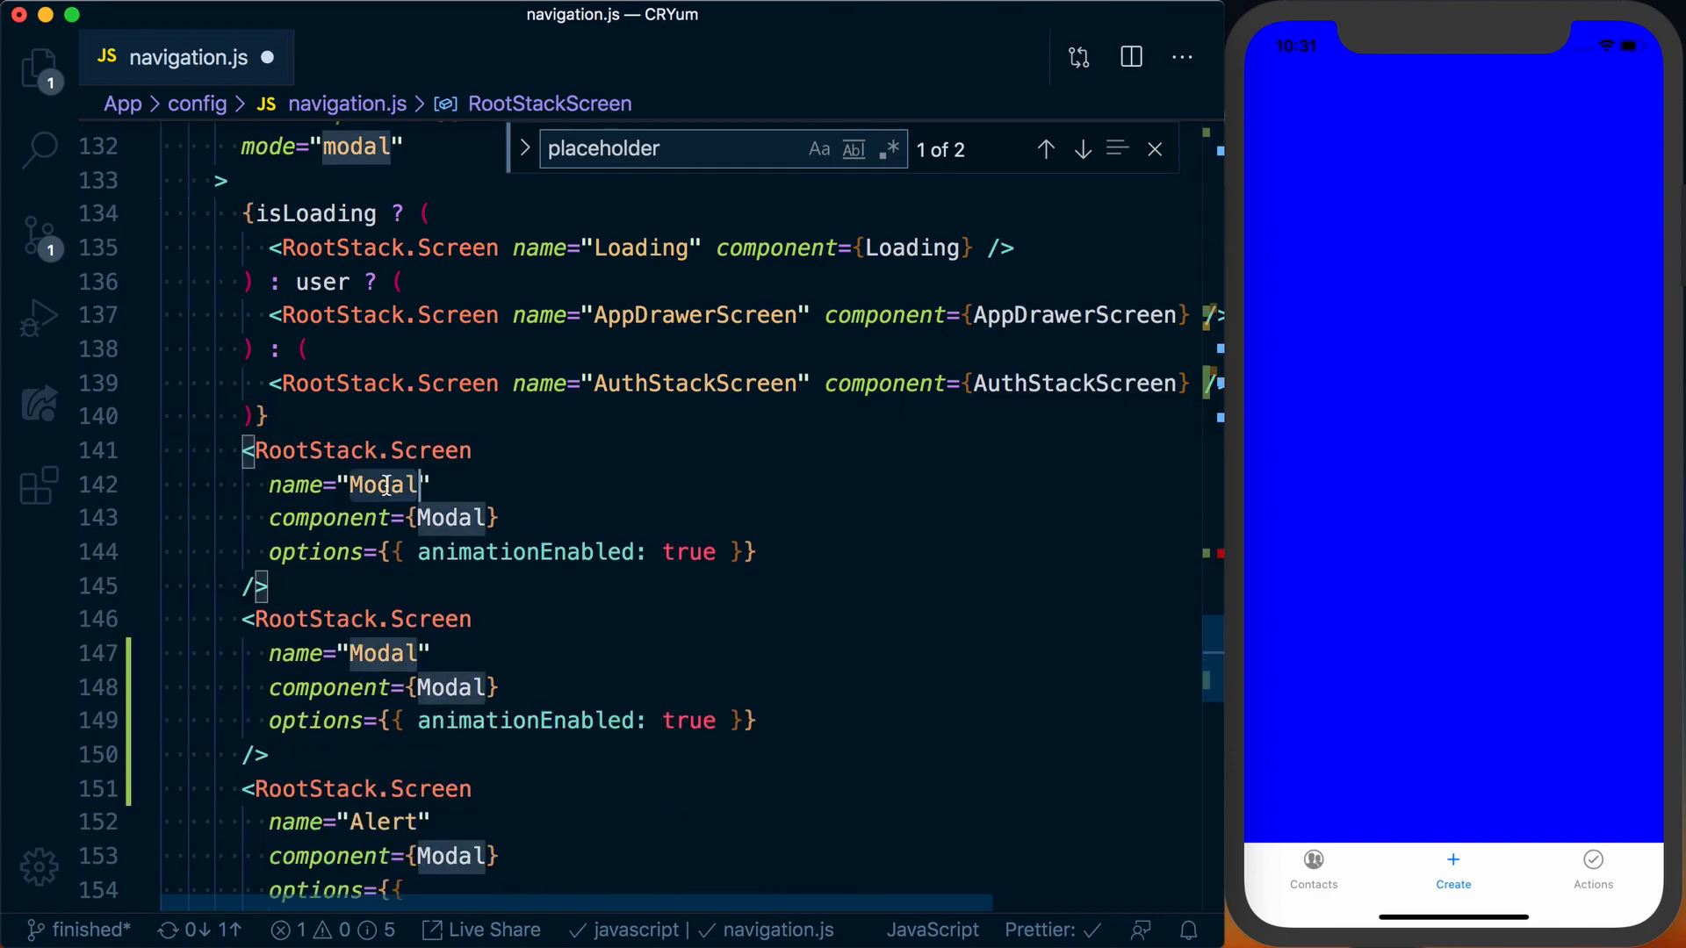
Set the copied RootStack.Screen's name and component to CreateNew.
text(CreateNew)
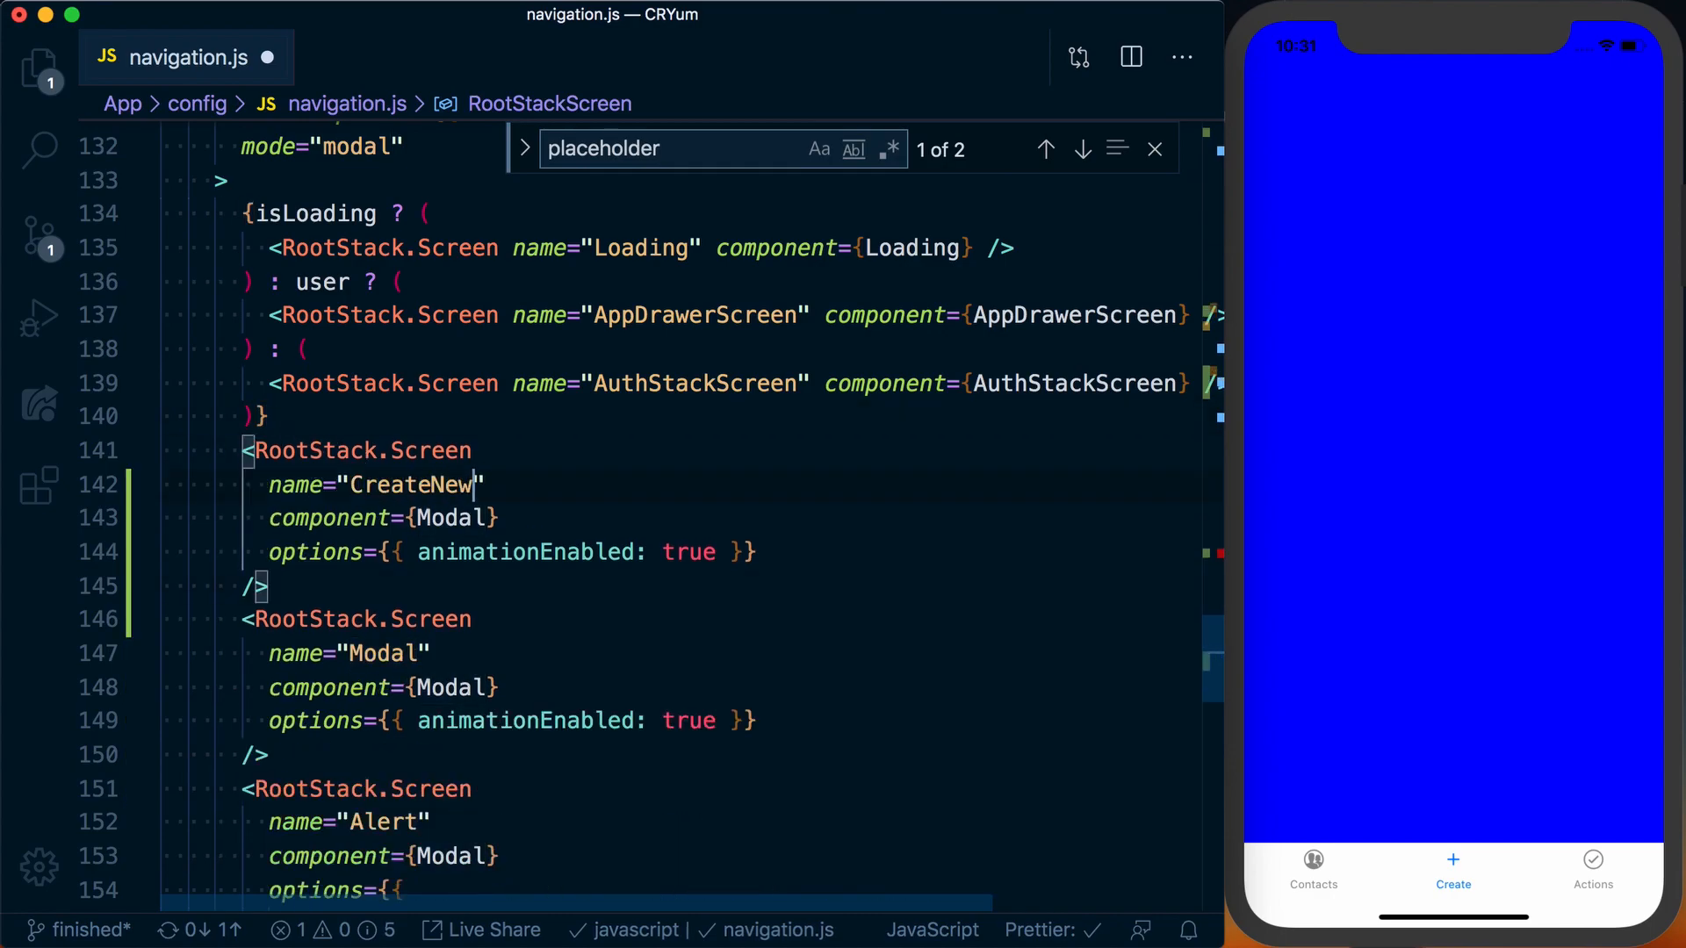
text(CreateNew)
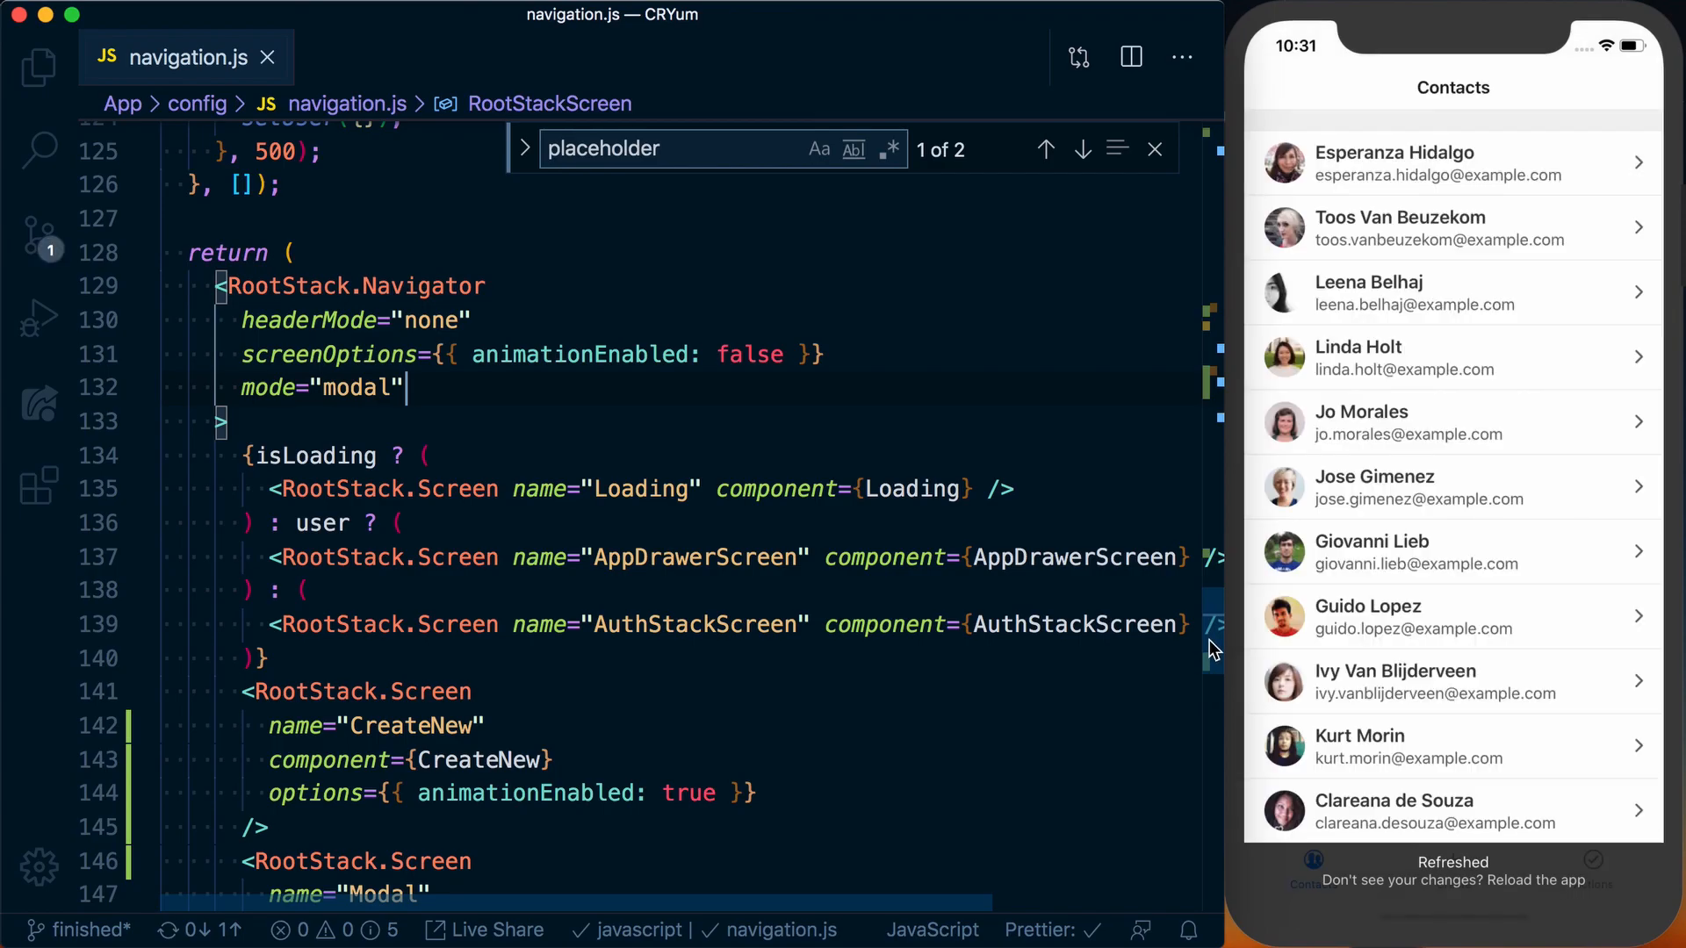
Add a listeners prop to the Create tab returning an object with a tabPress key.
click(1453, 860)
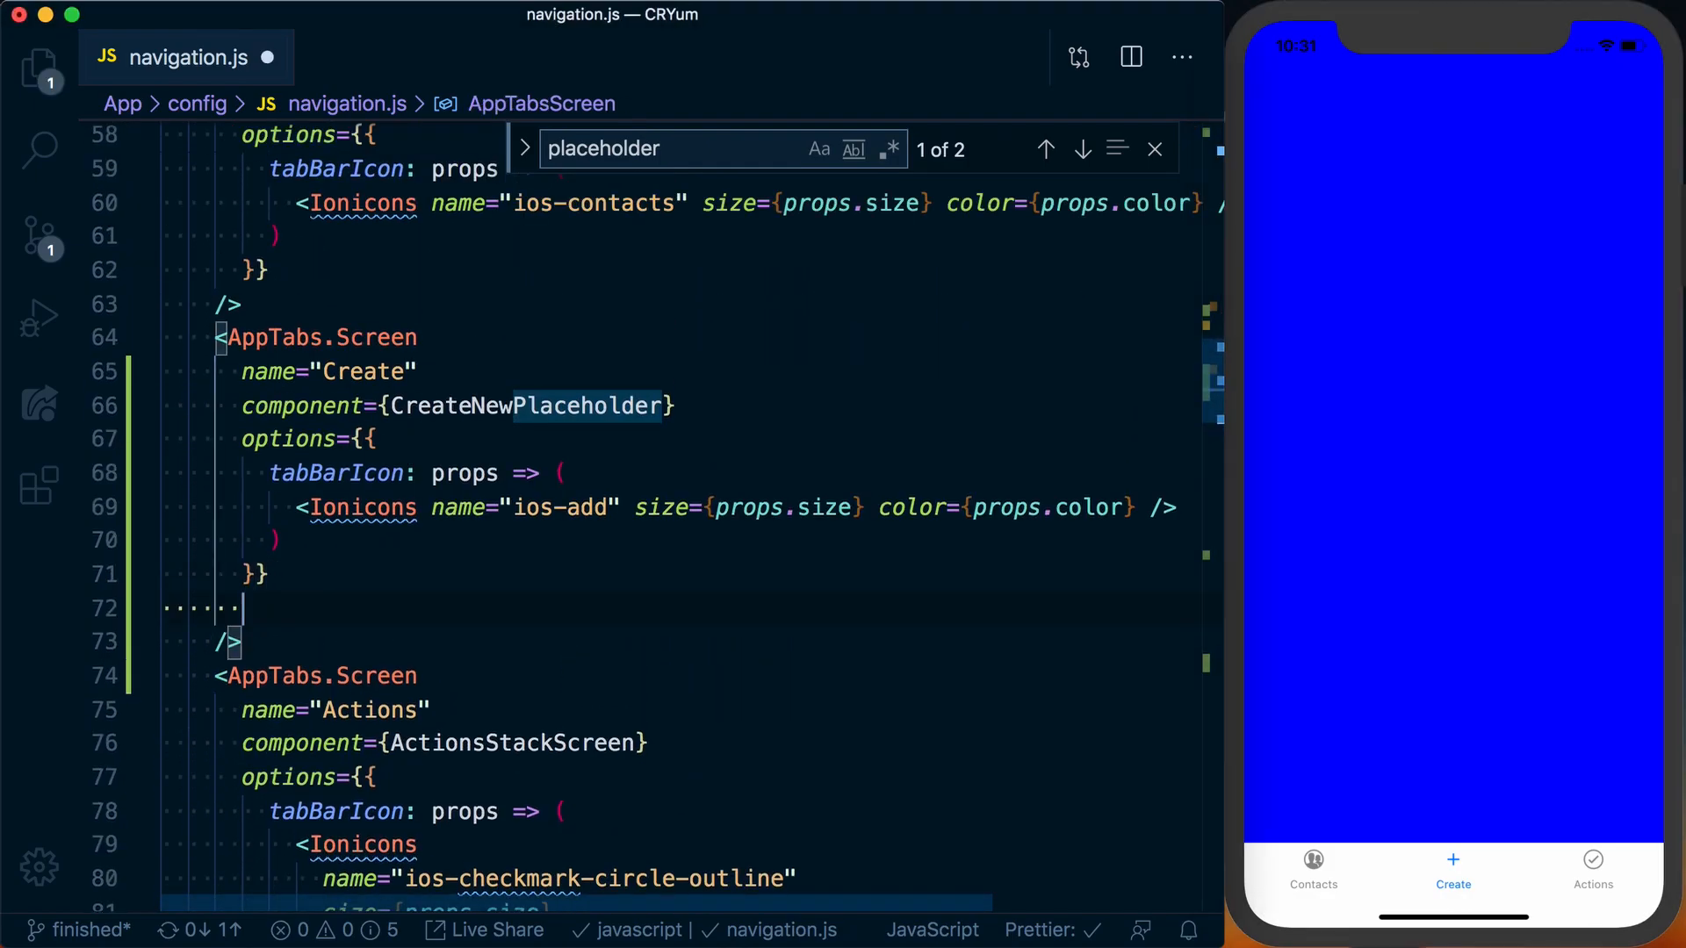
text(listeners={})
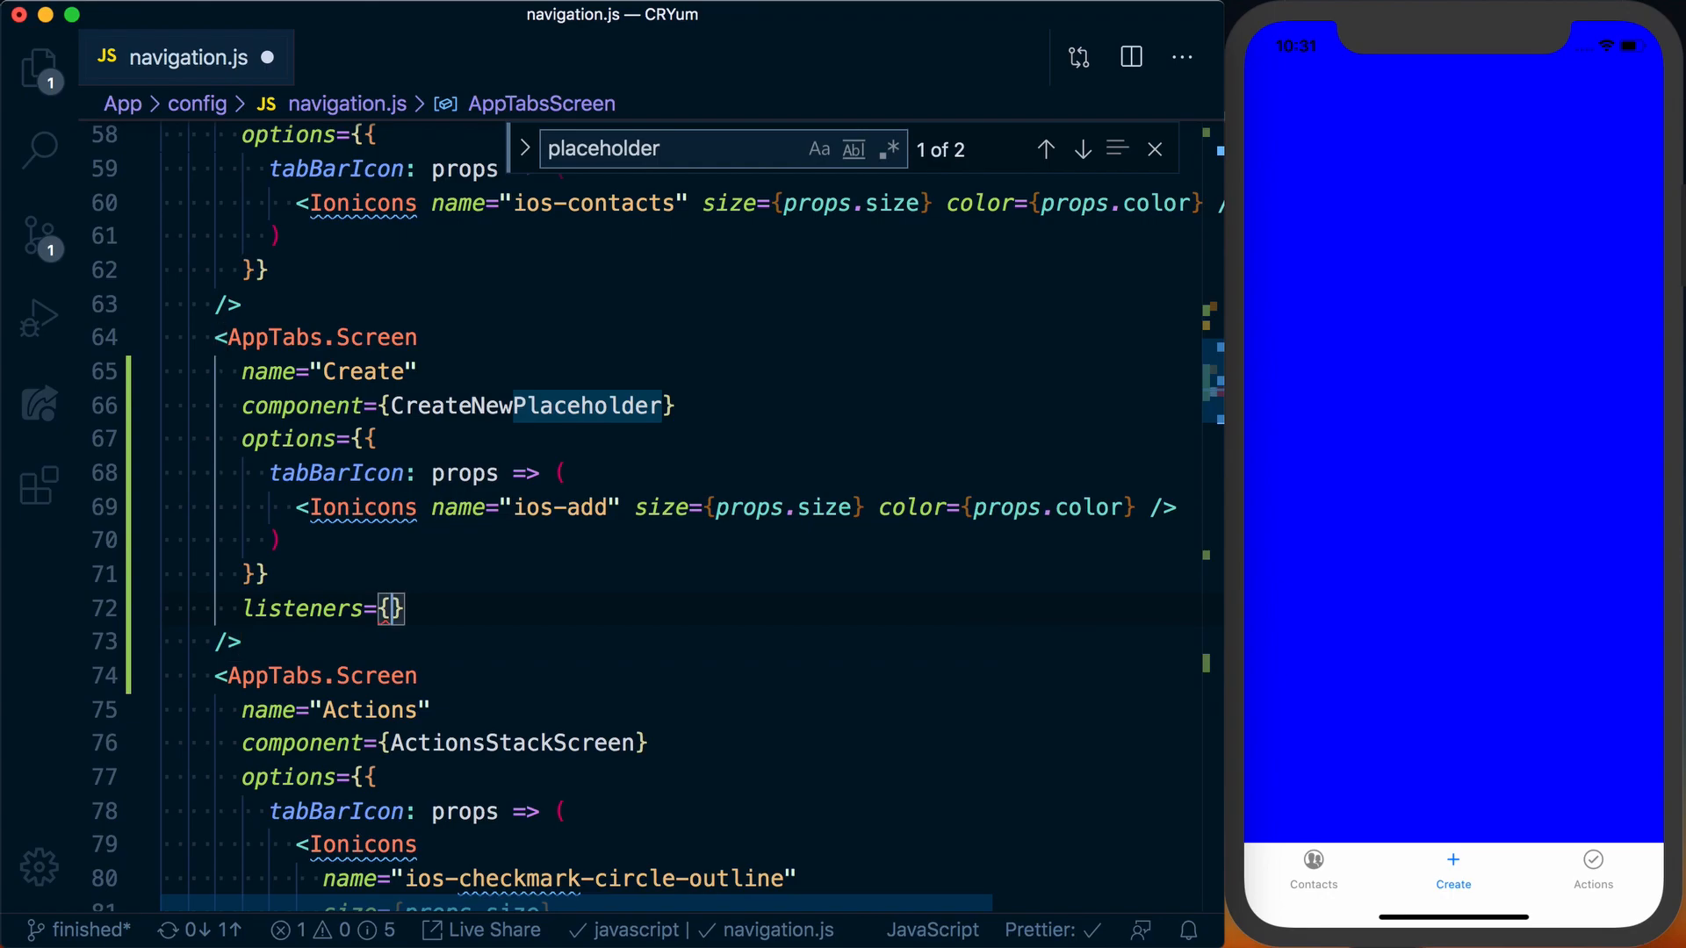
text(() => ()
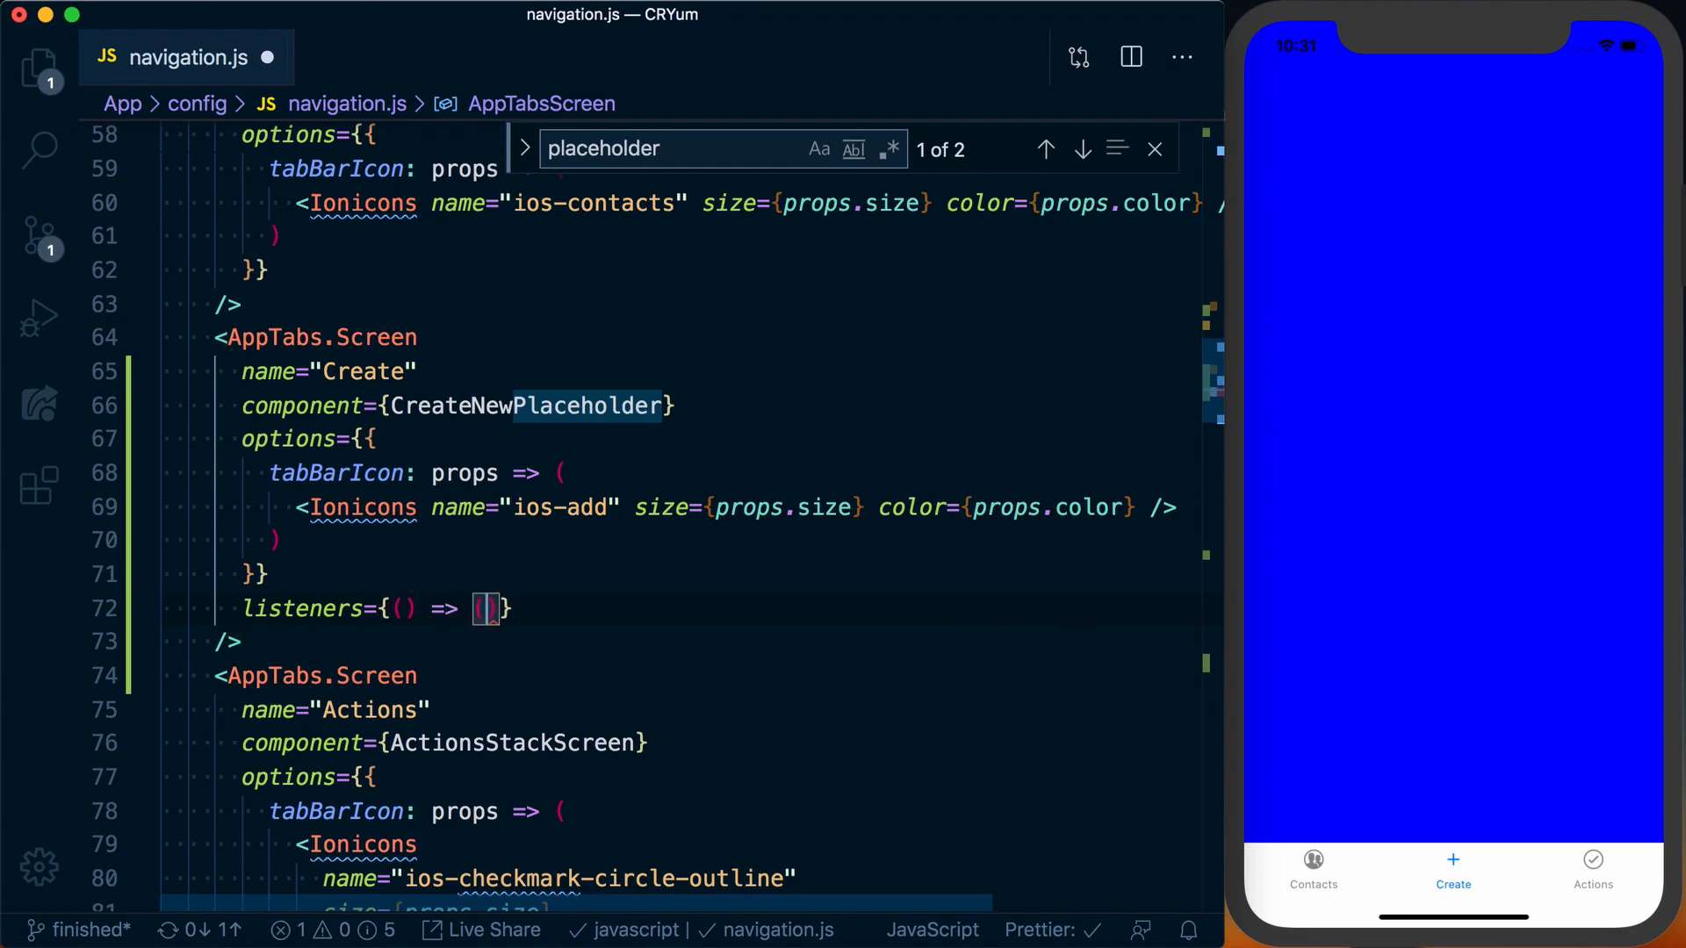
text({)
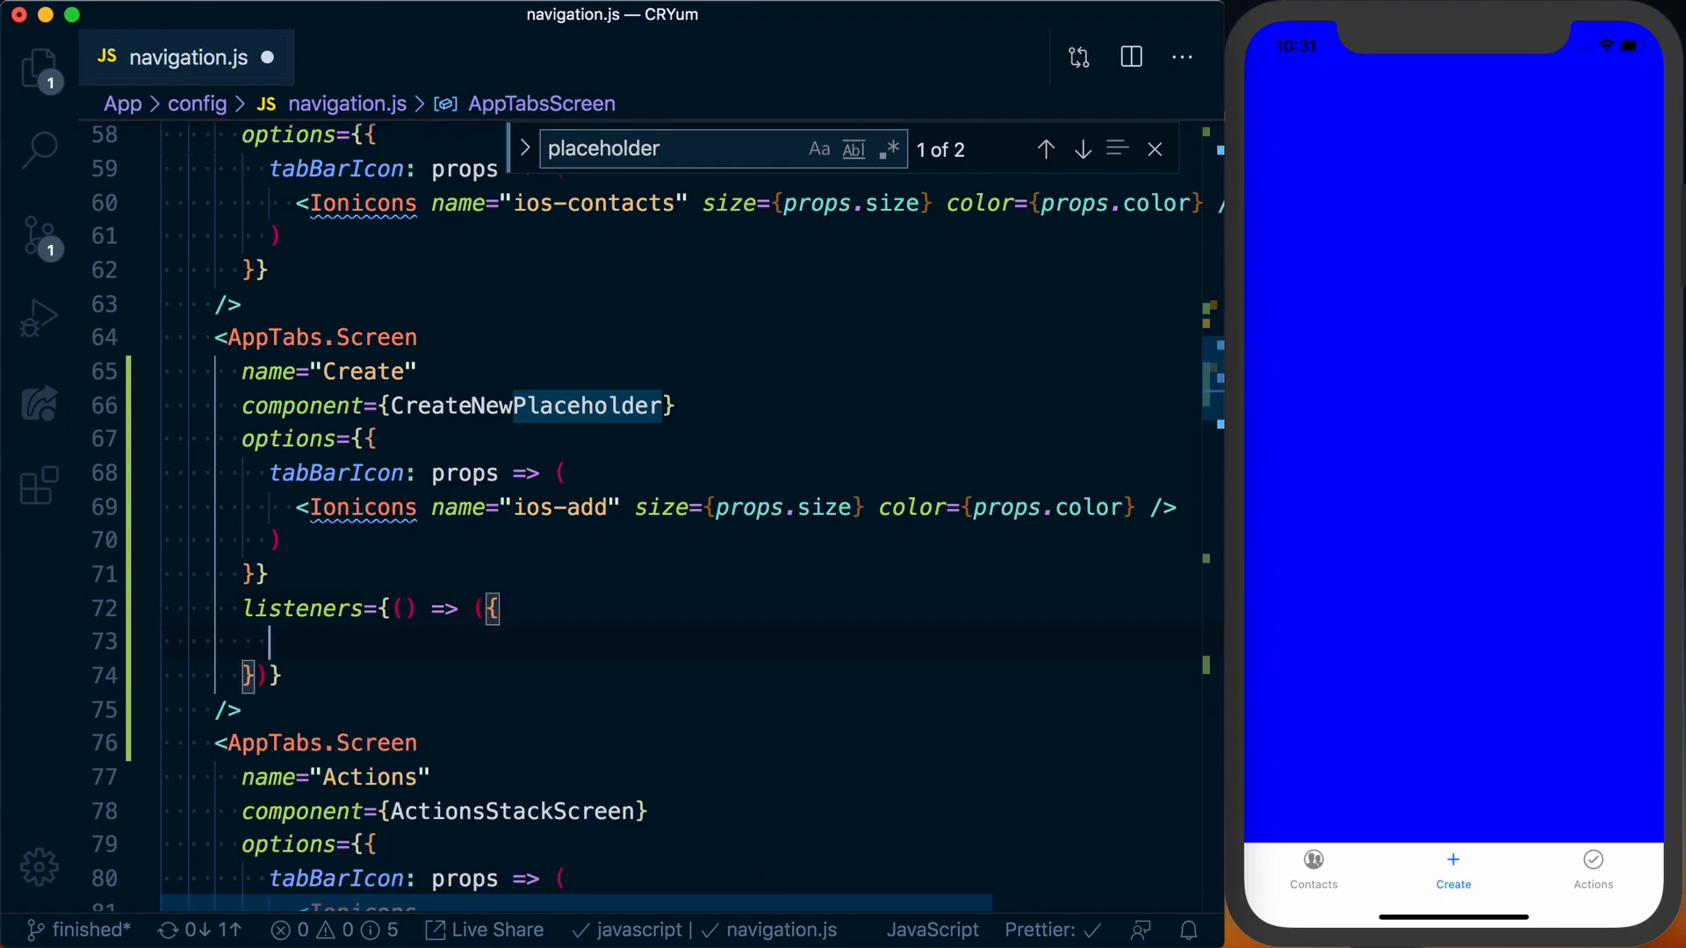
text(tabPress)
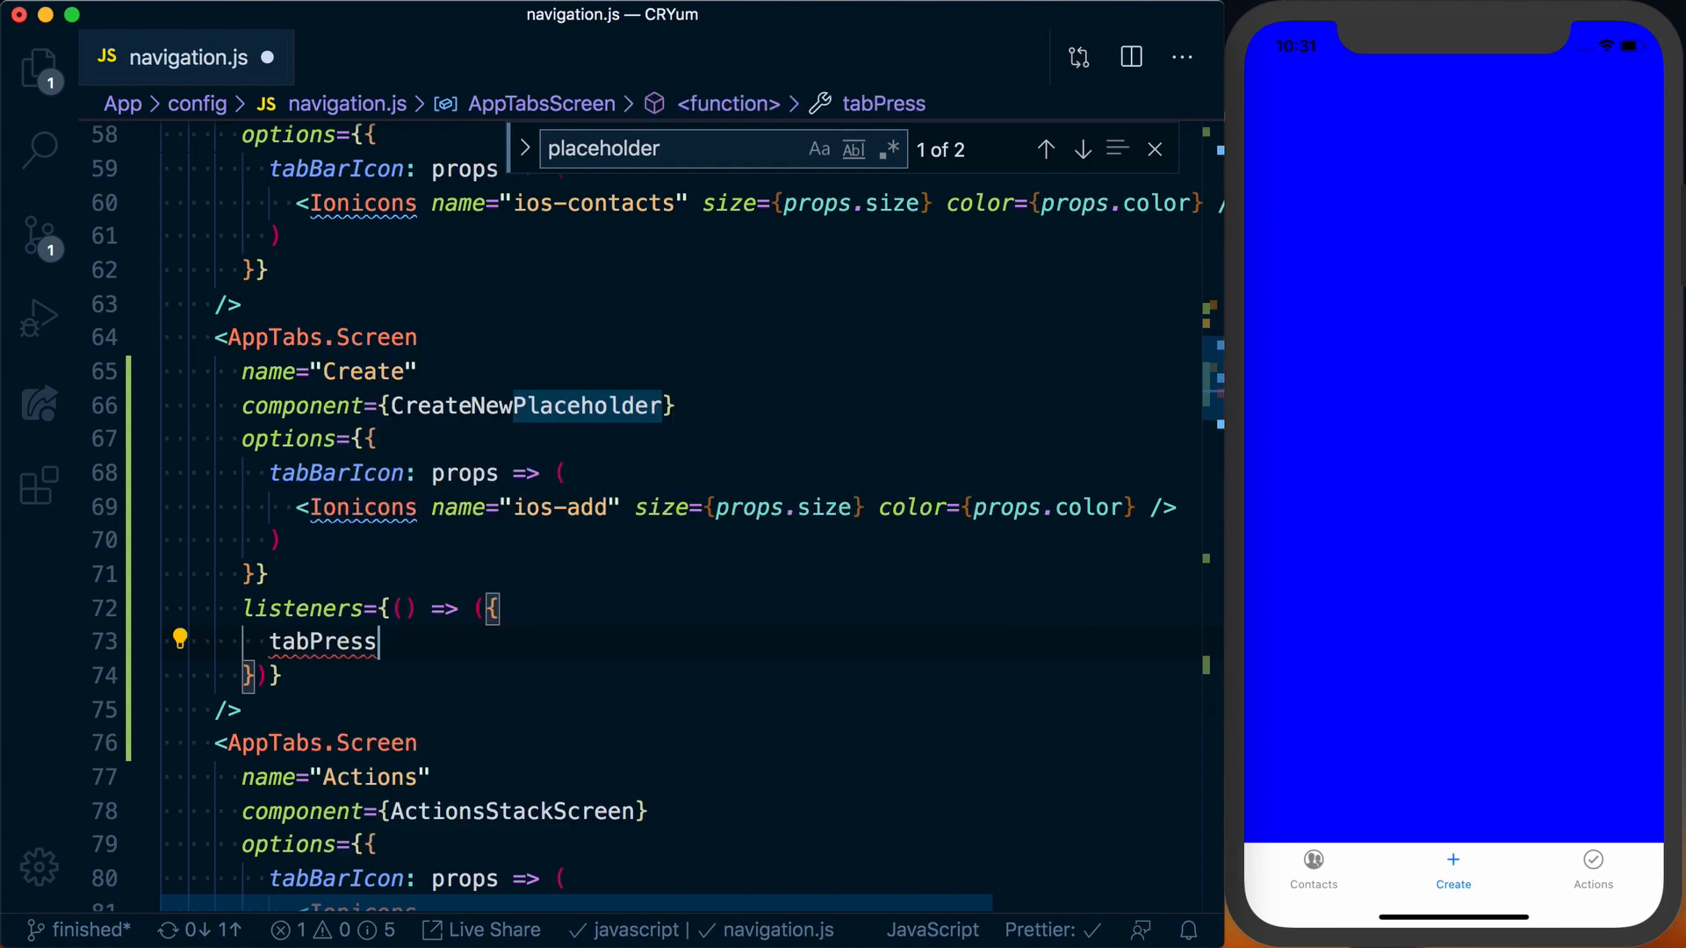
text(:)
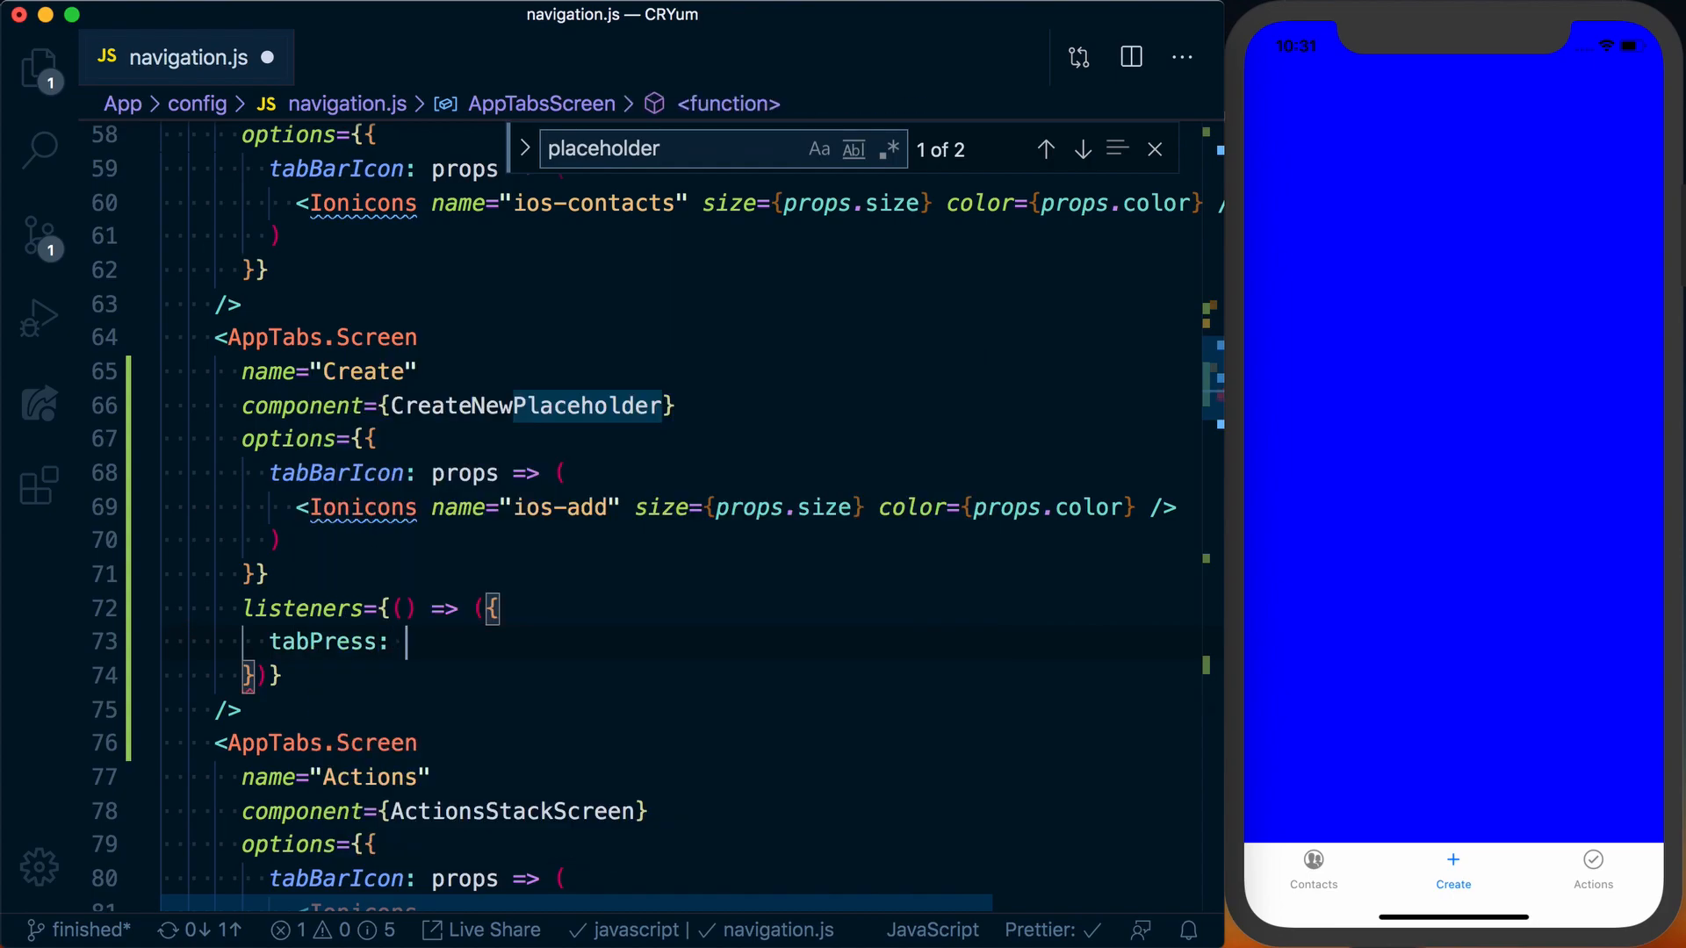
Make the tabPress handler an event => function calling event.preventDefault();.
text(event =>)
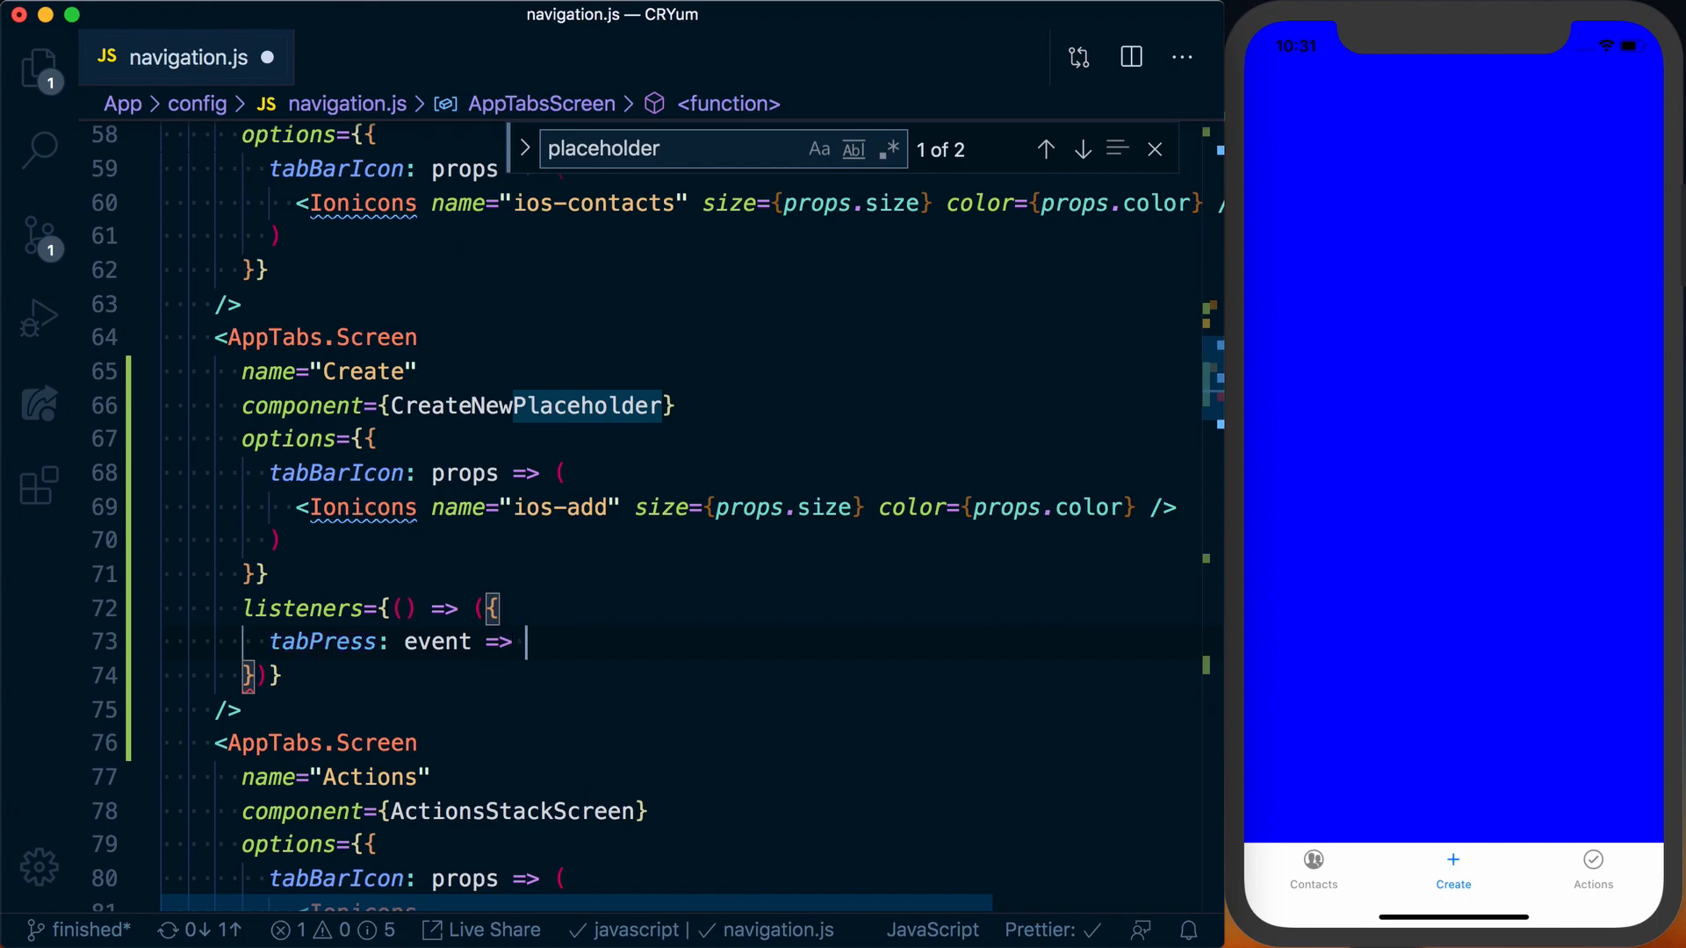
text({)
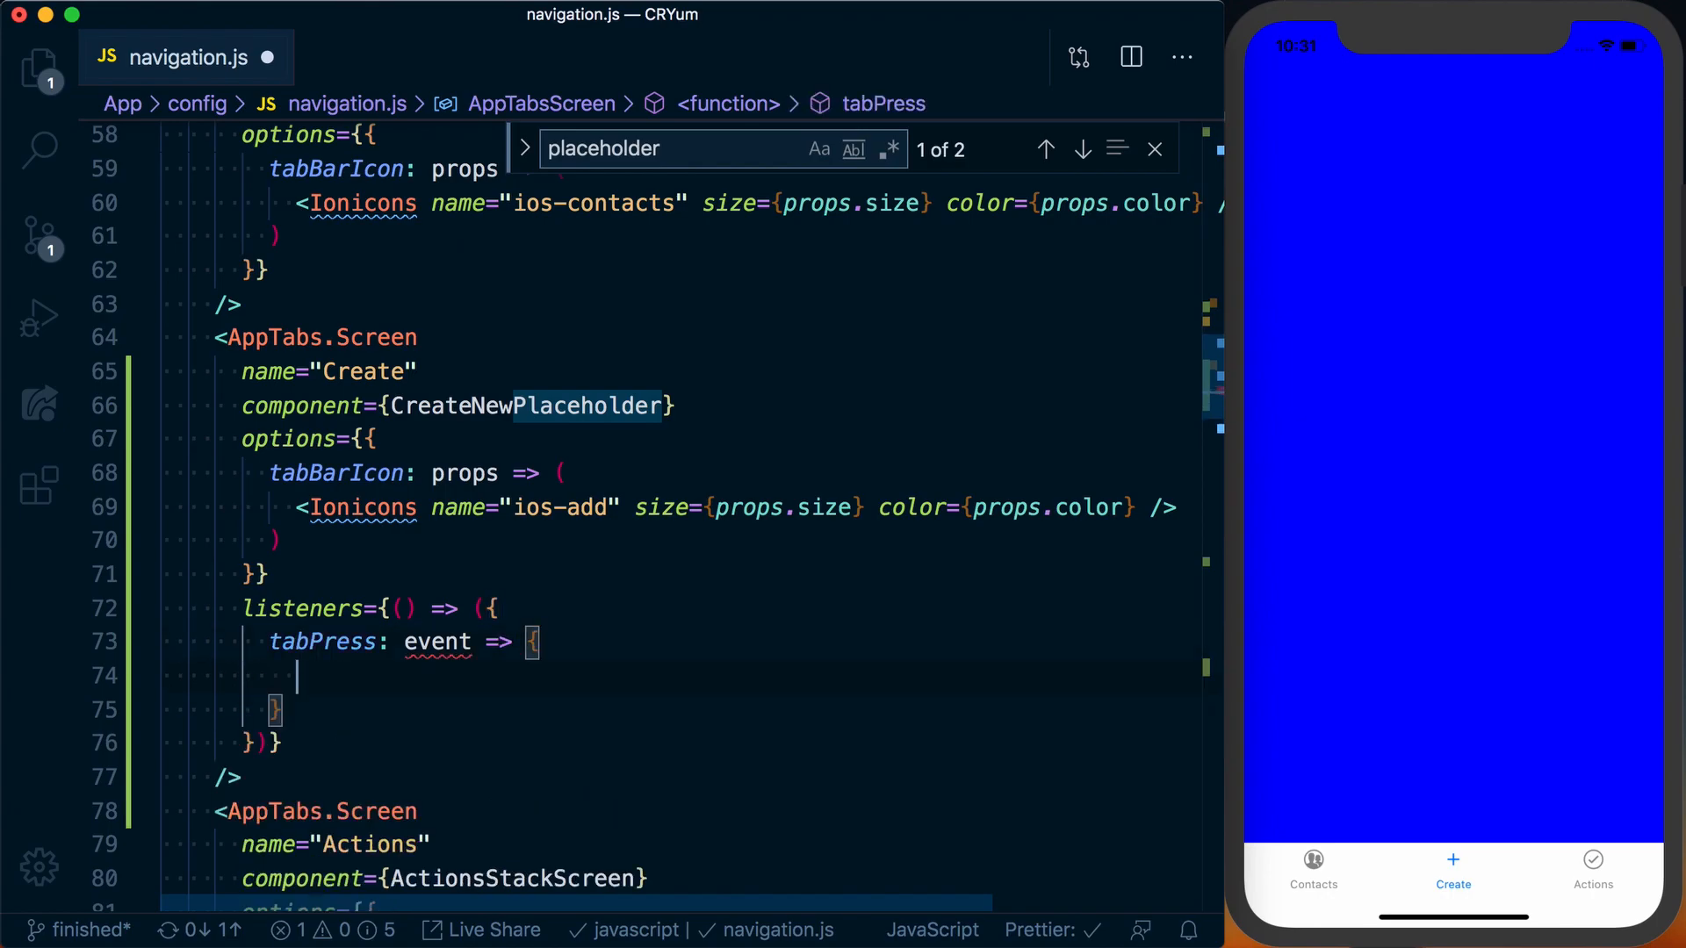
text(event.preventDefault)
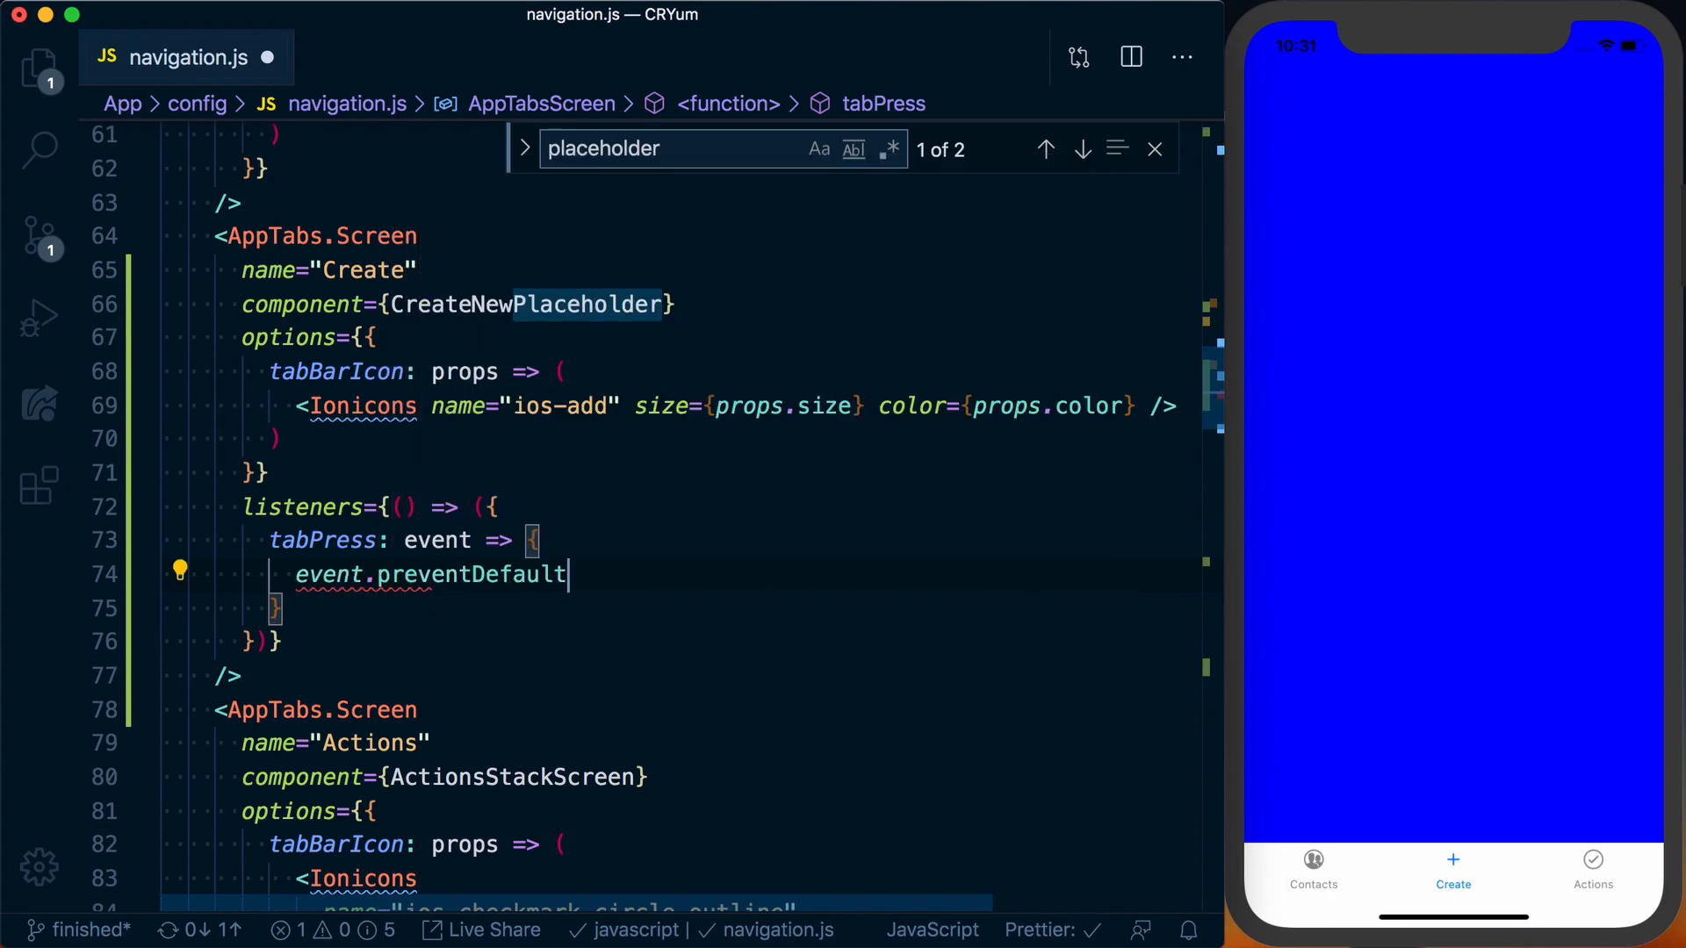
text(();)
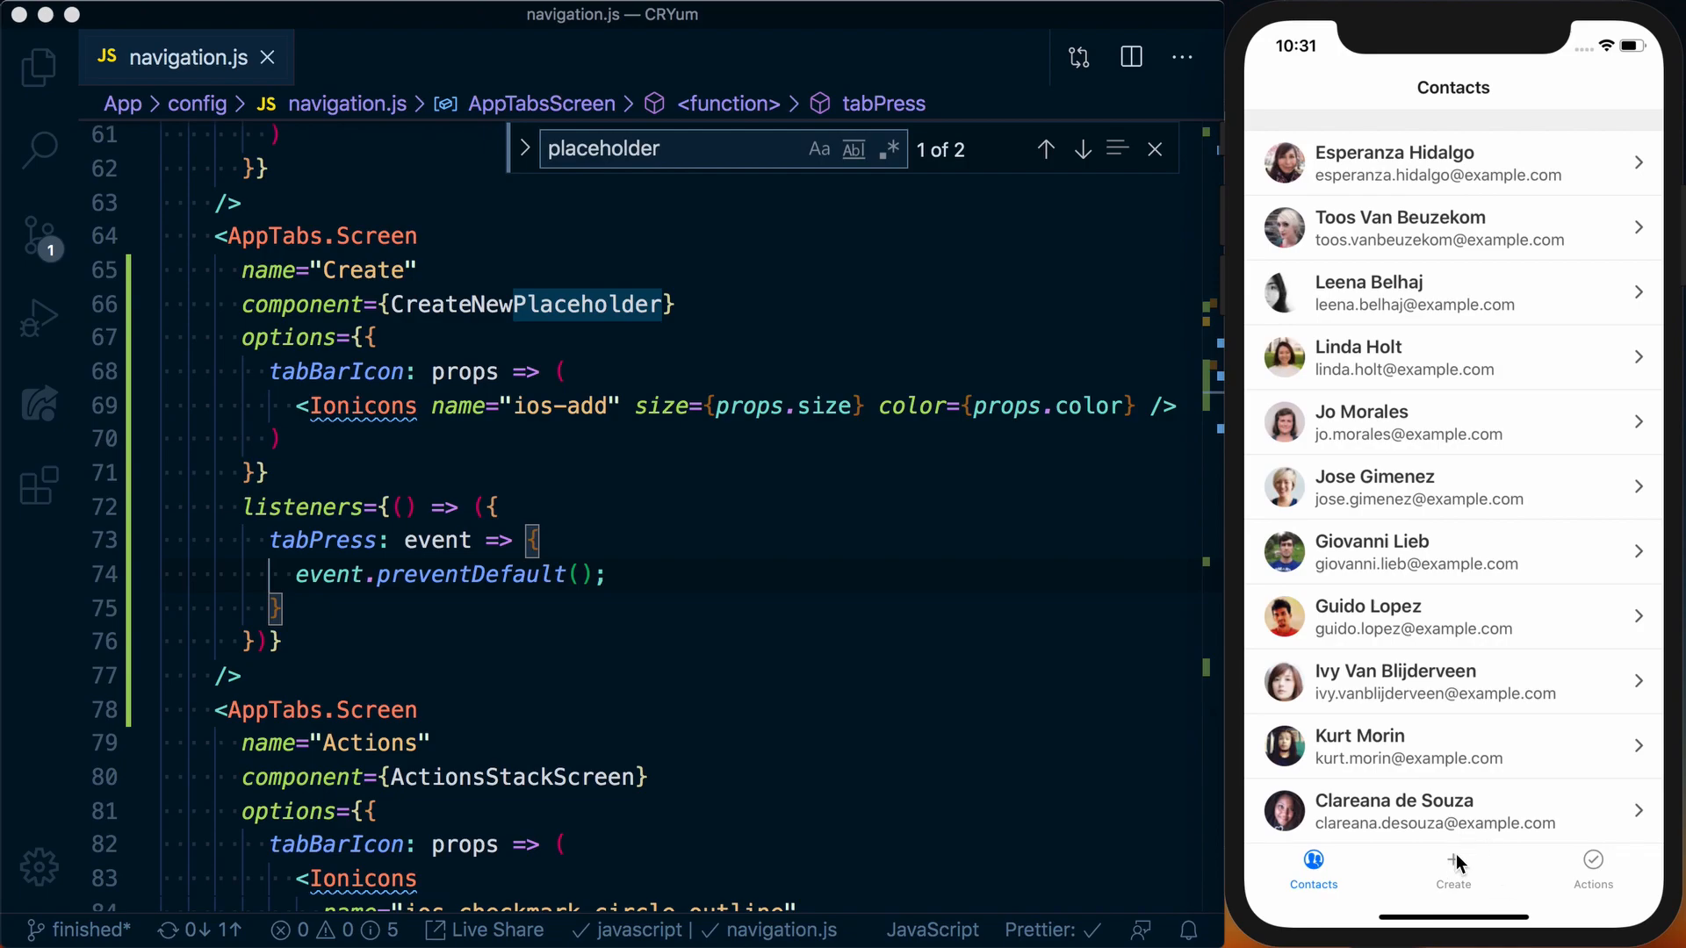
Switch the running simulator app to the Actions tab's list.
click(1592, 861)
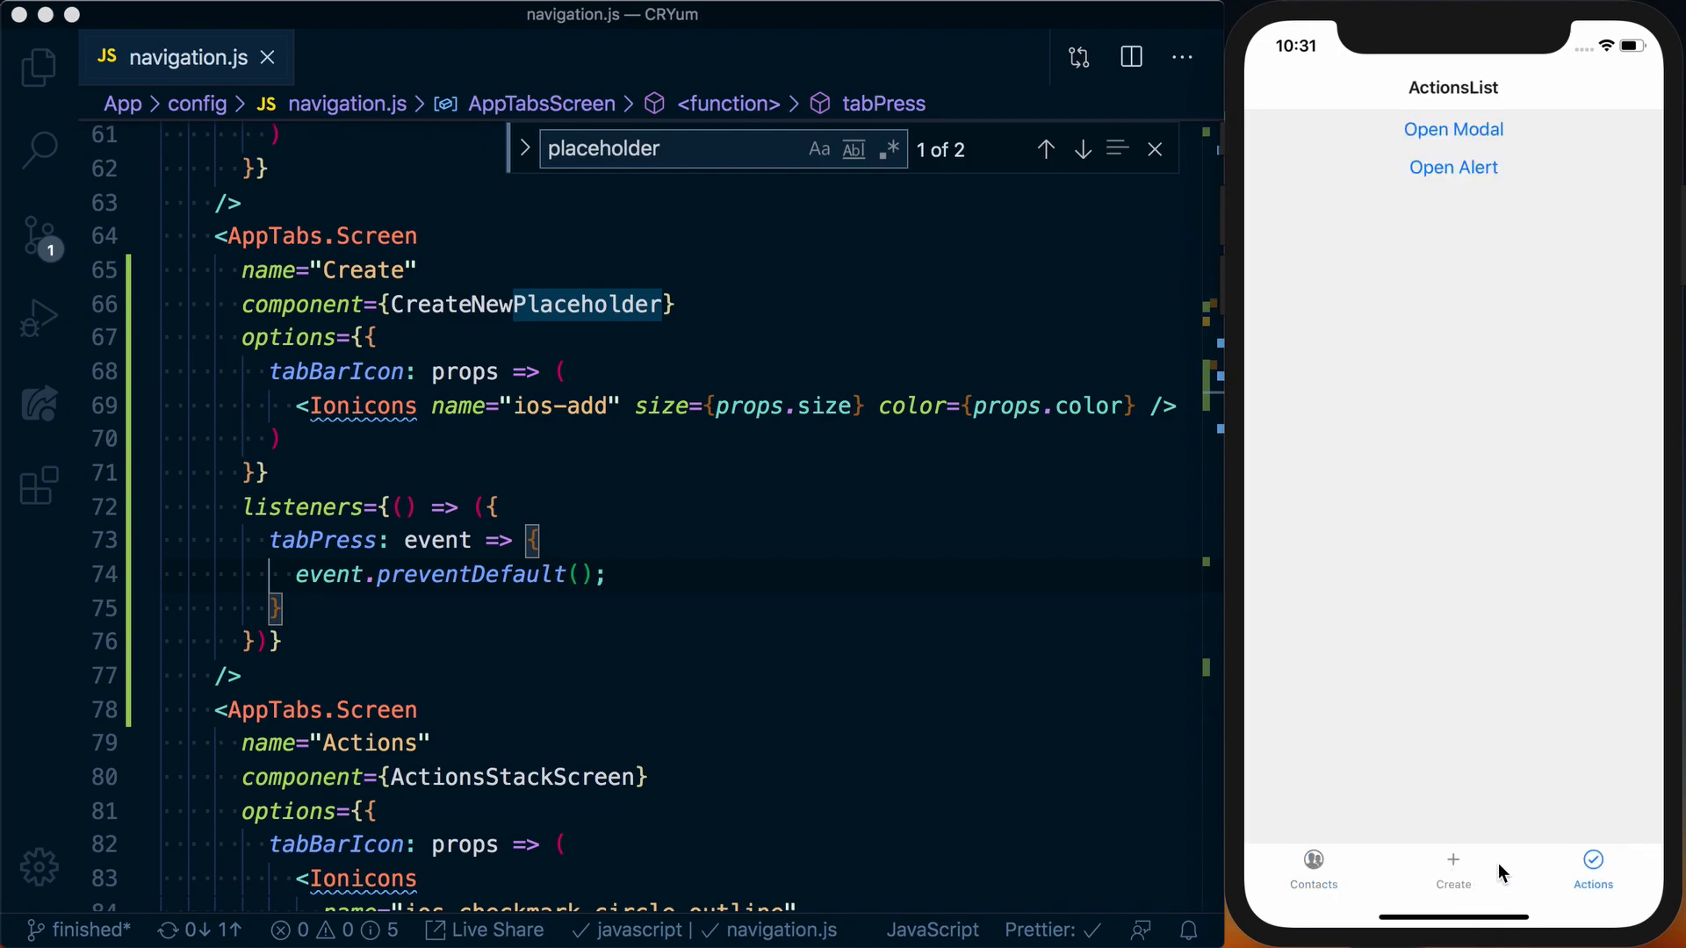
mouse_move(316, 495)
text({ navigation })
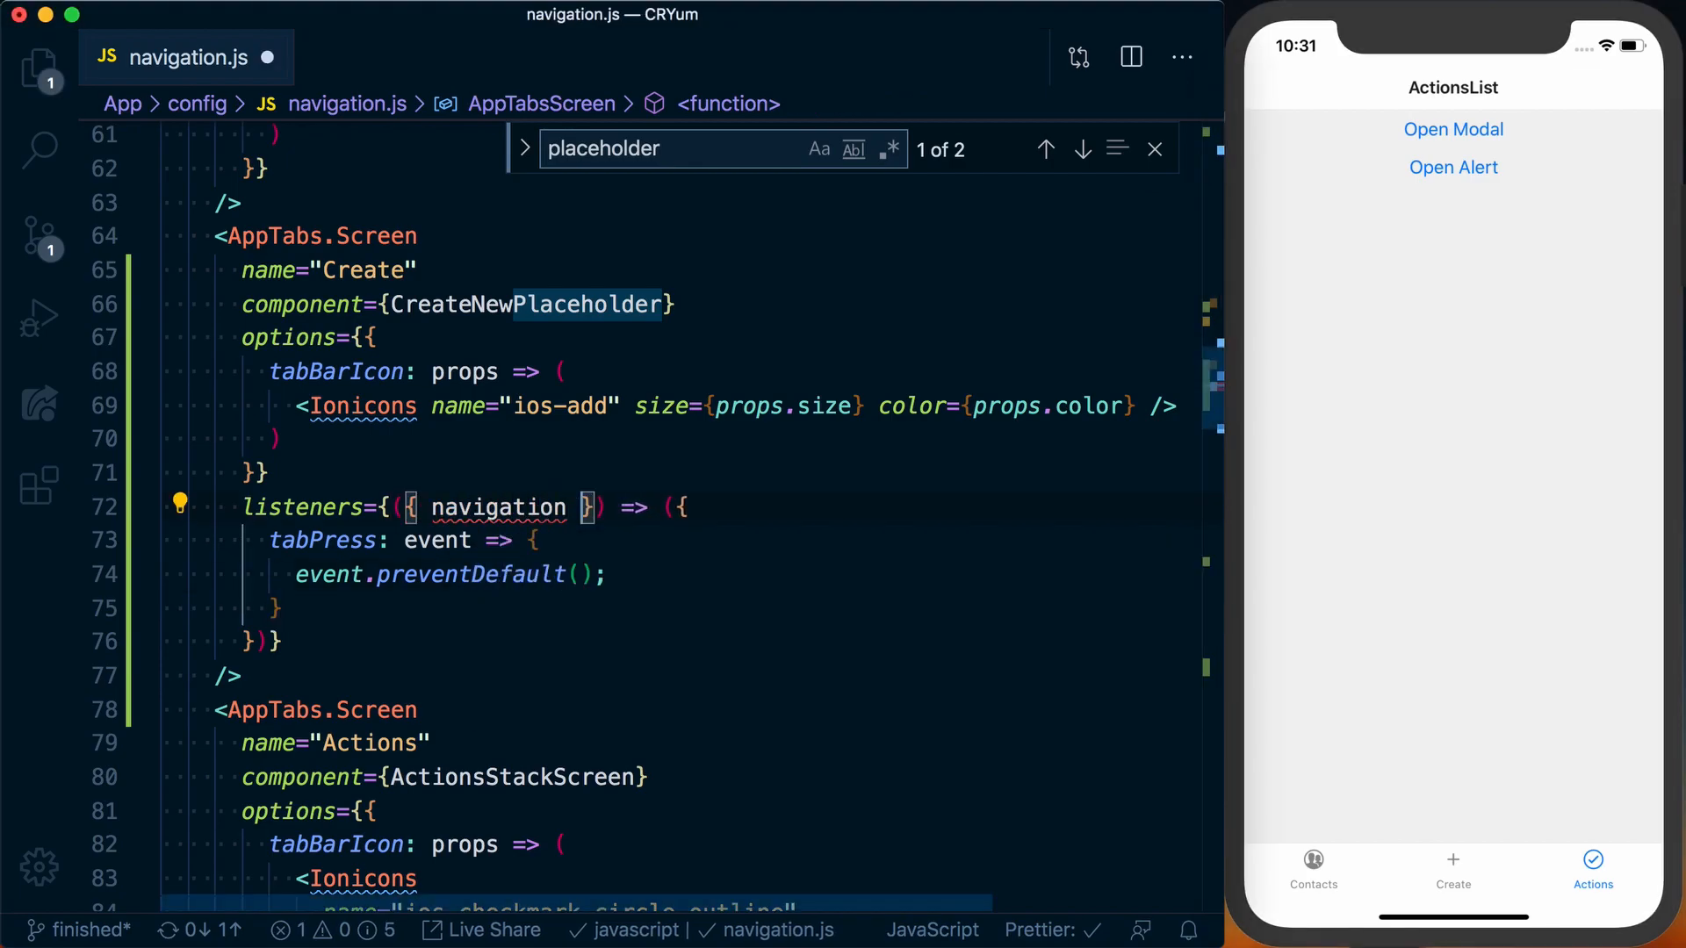
Add navigation.navigate('Create...') after the preventDefault call in tabPress.
double_click(499, 508)
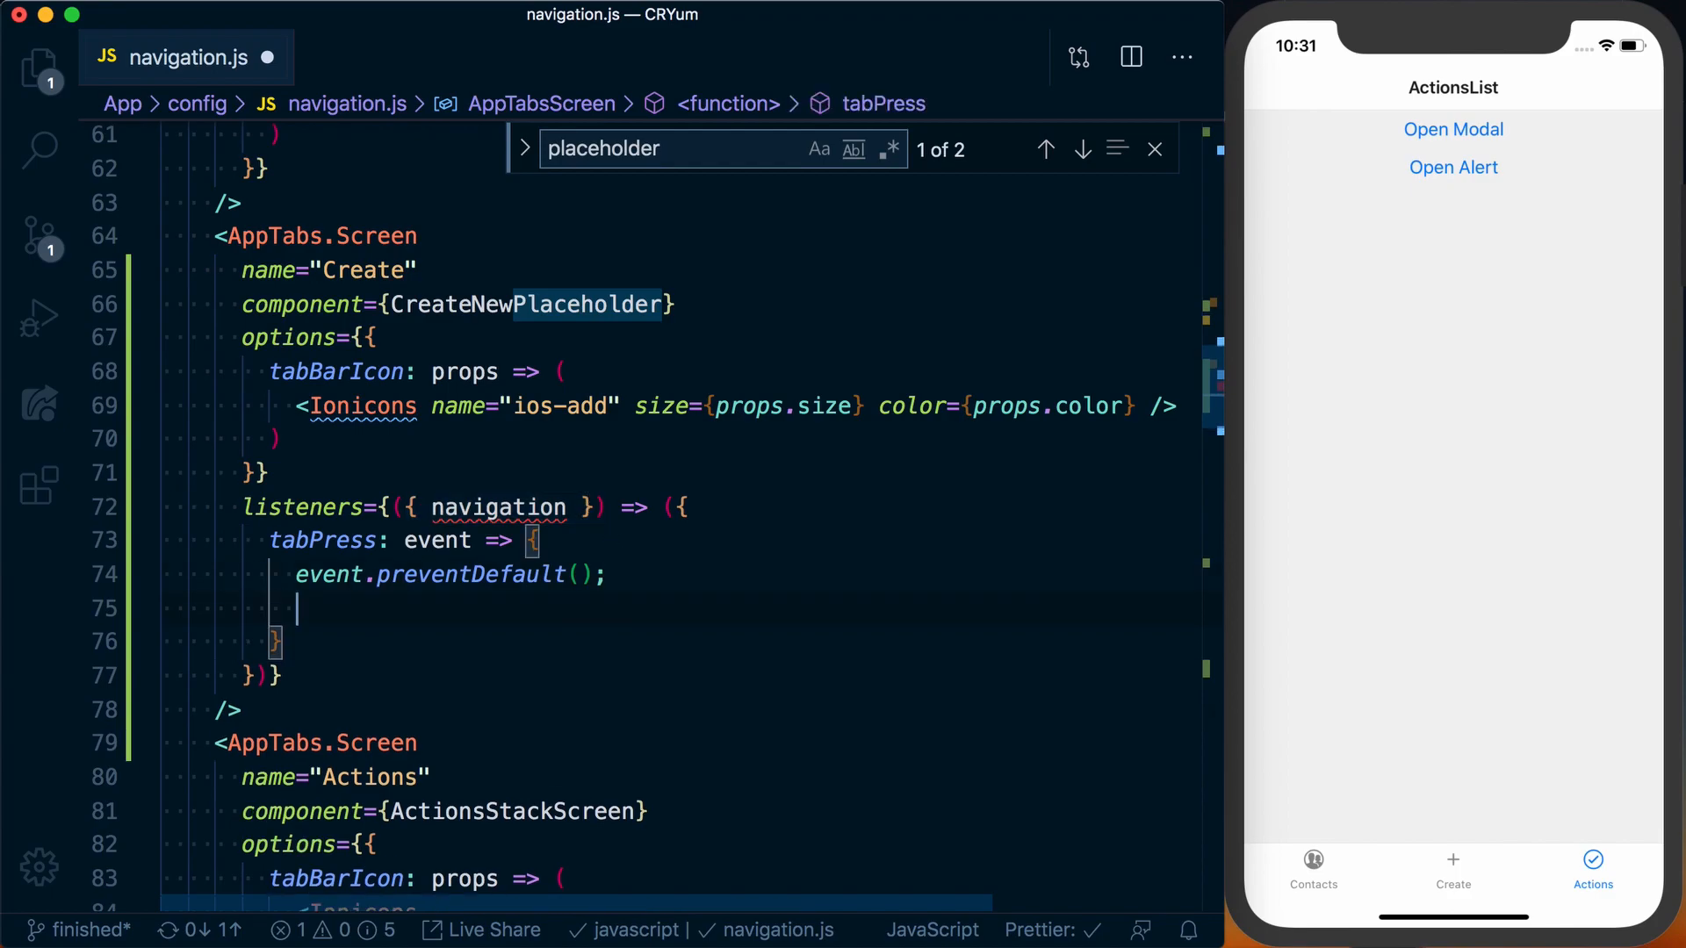
text(navigation.navigate9)
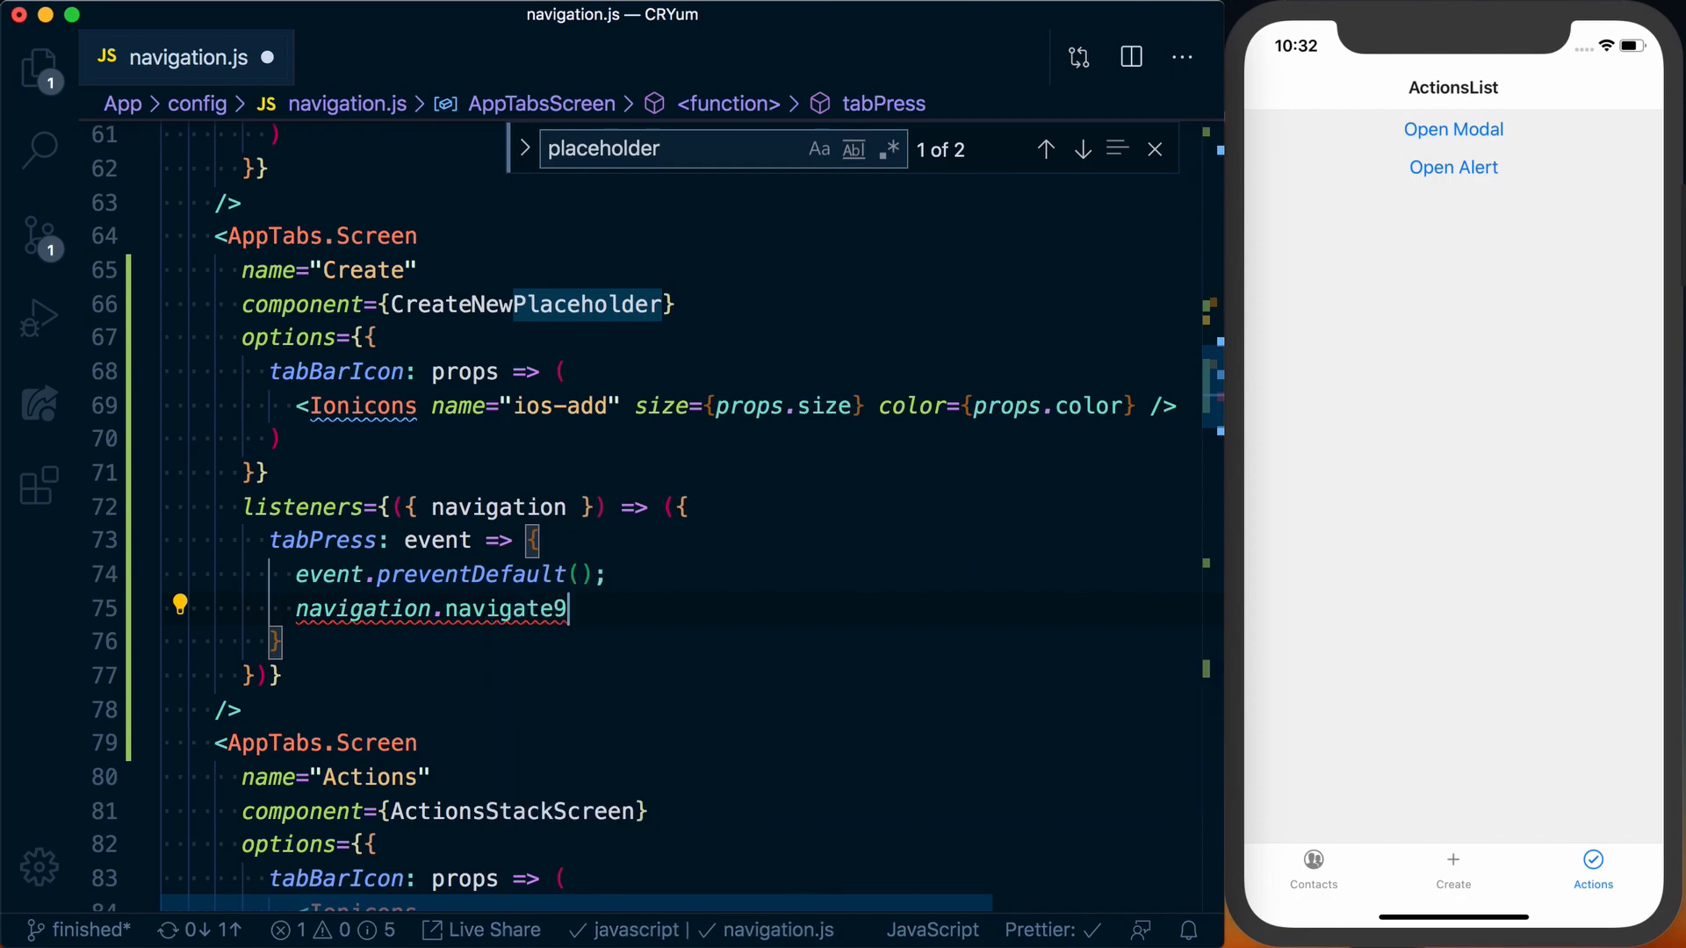
text(('Create'))
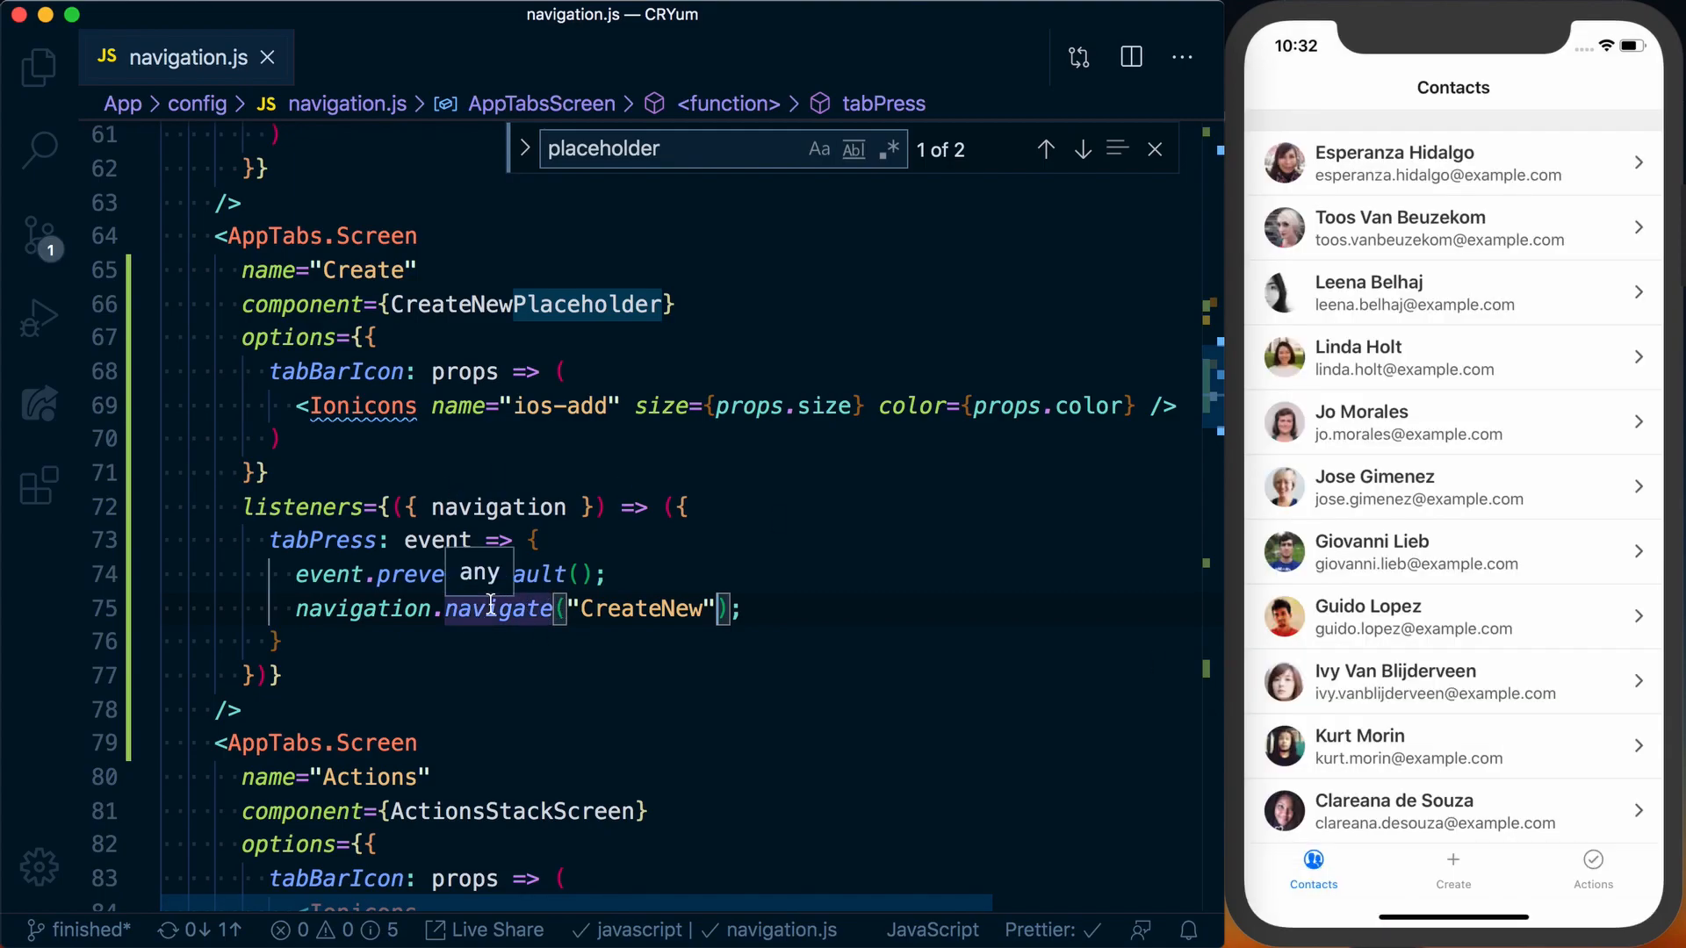
mouse_move(1052, 621)
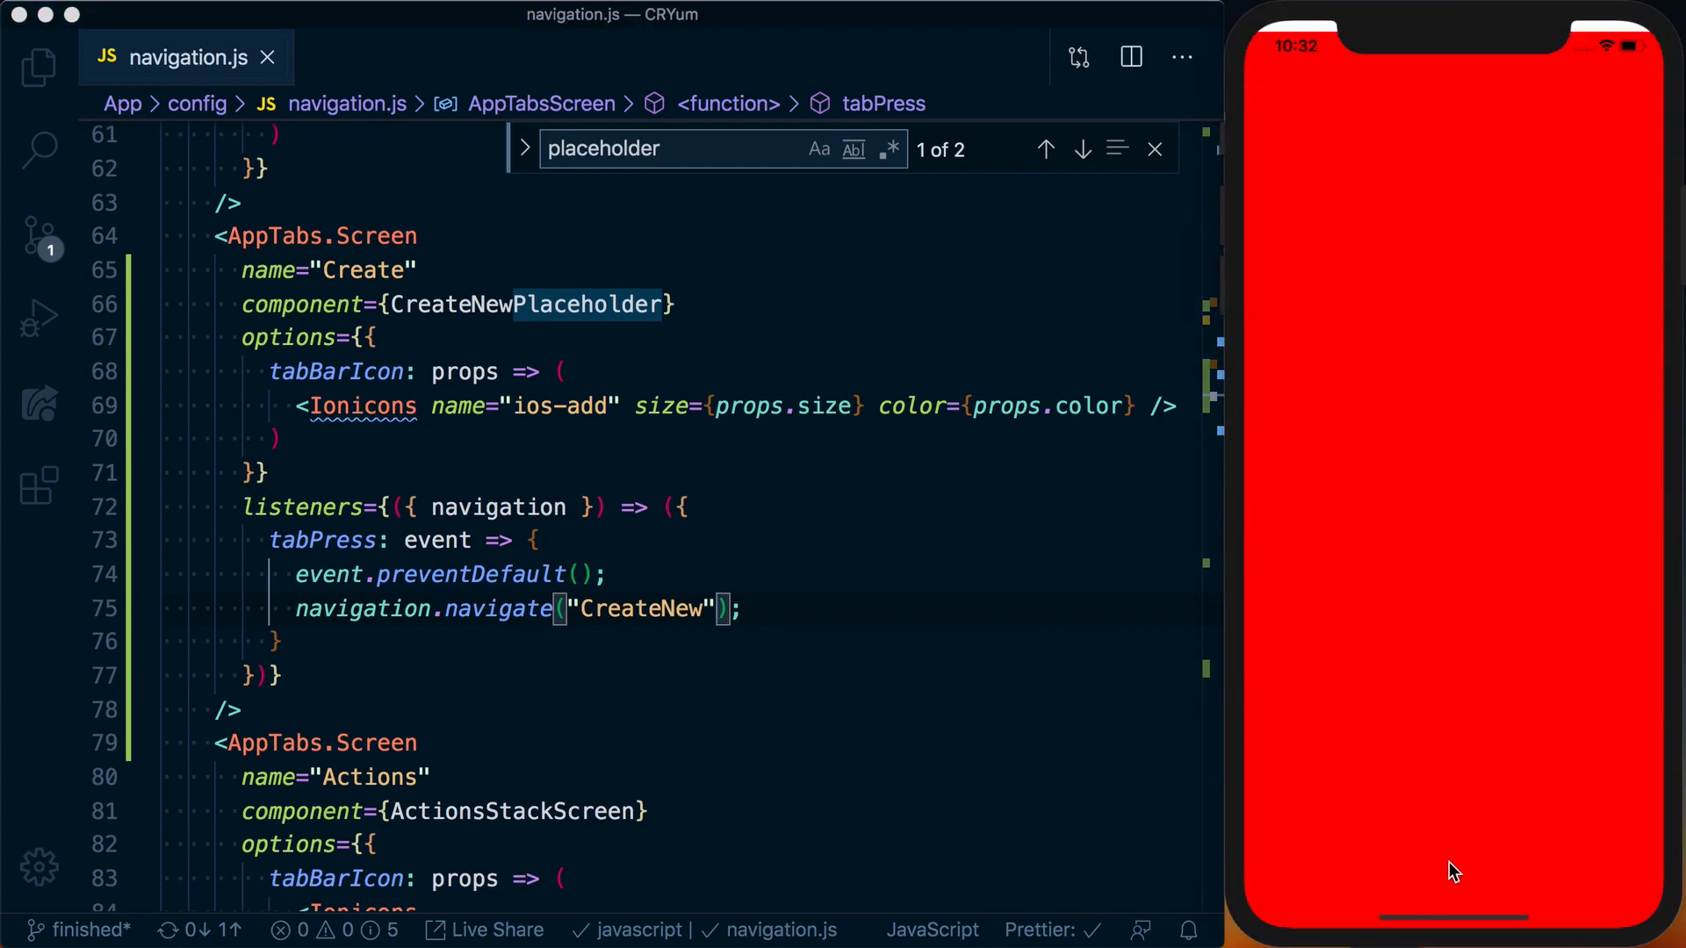
mouse_move(1366, 108)
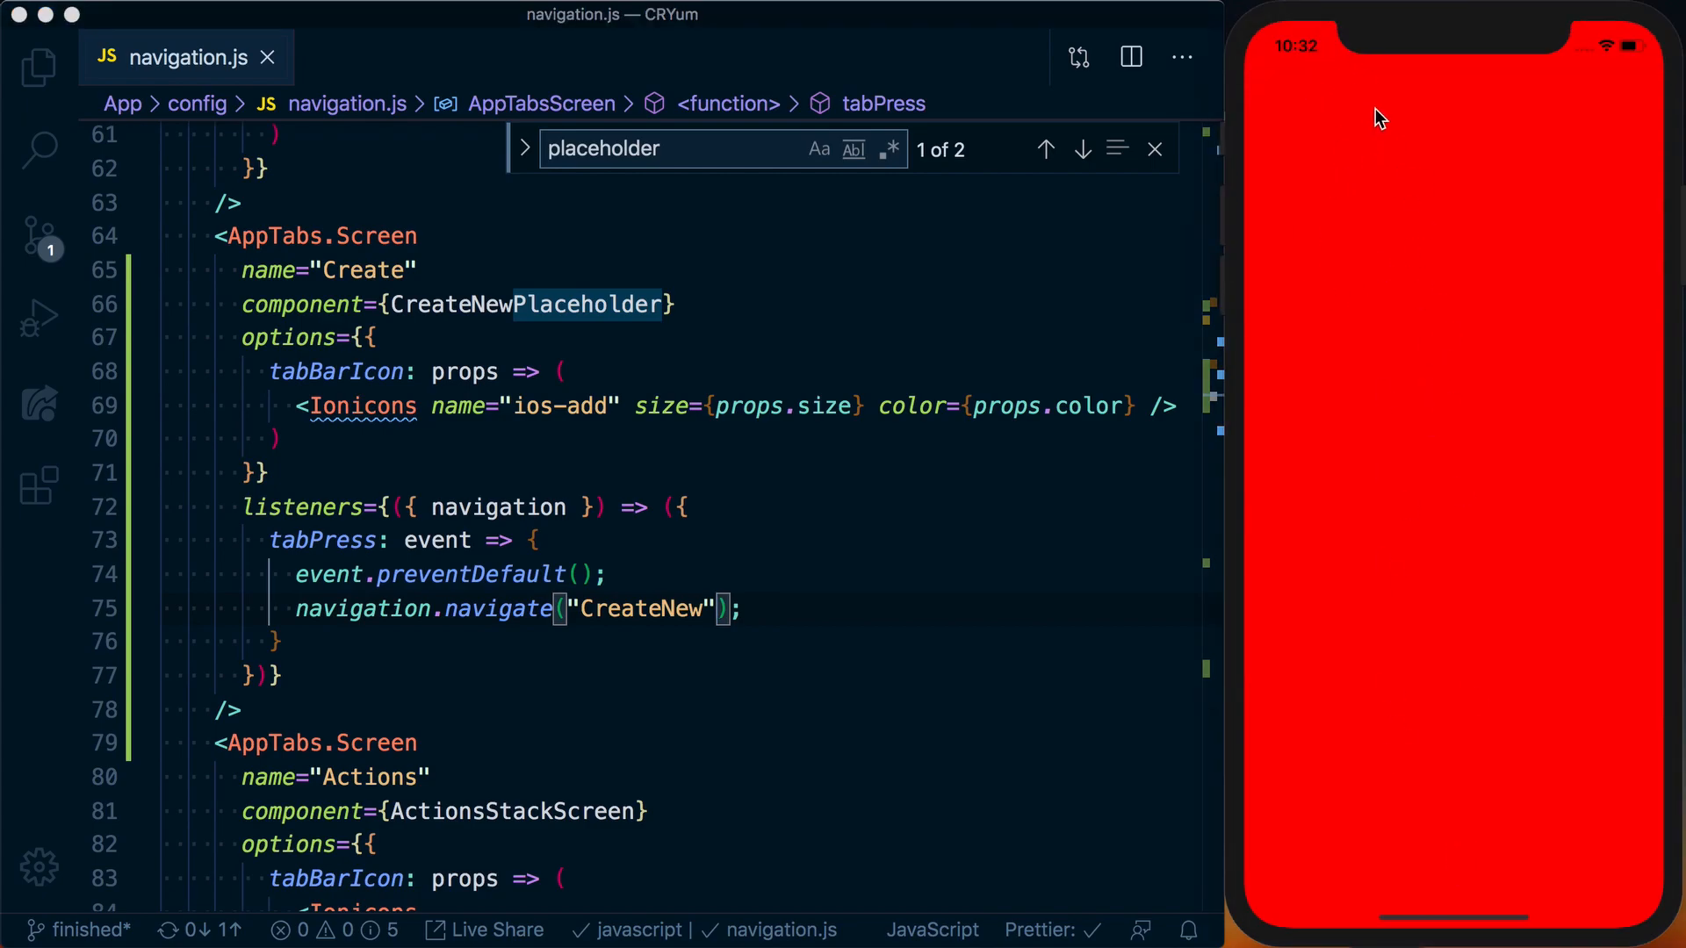